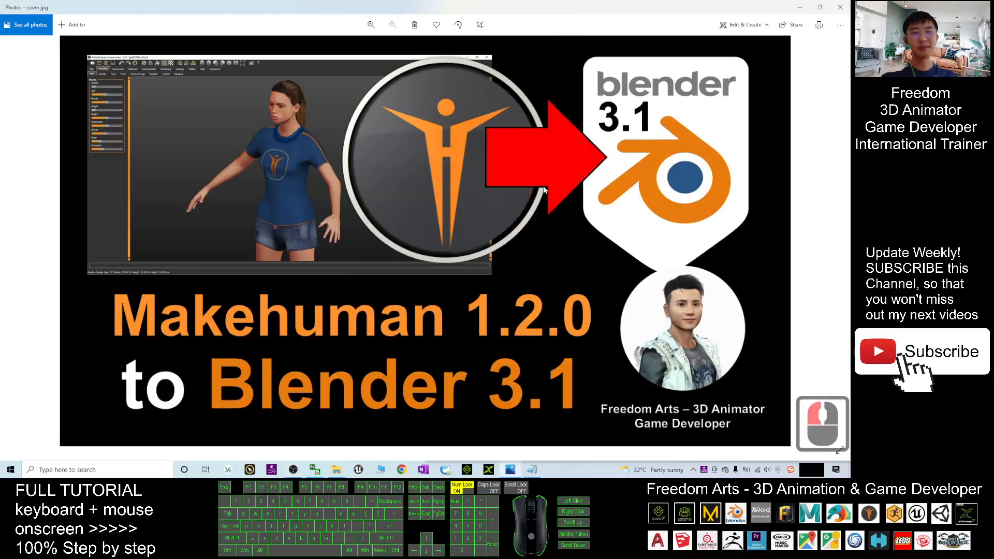
mouse_move(286, 138)
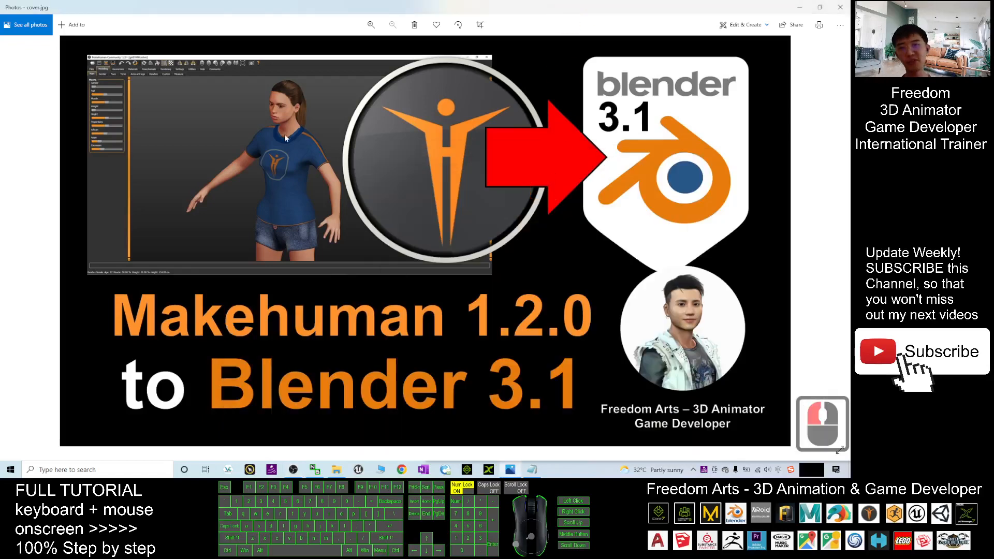
mouse_move(364, 295)
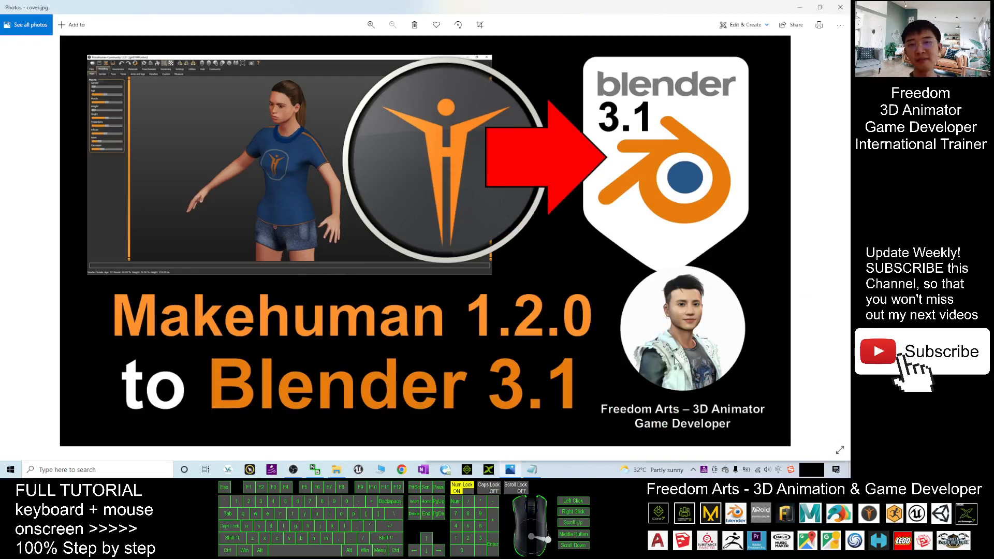
mouse_move(493, 340)
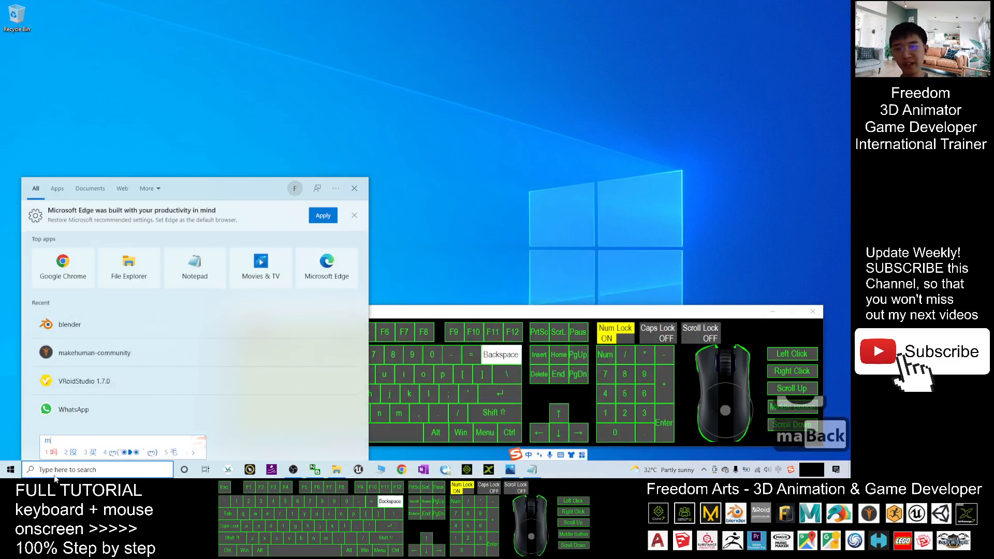
Search the Start menu for makehuman-community and launch it.
text(agnifier)
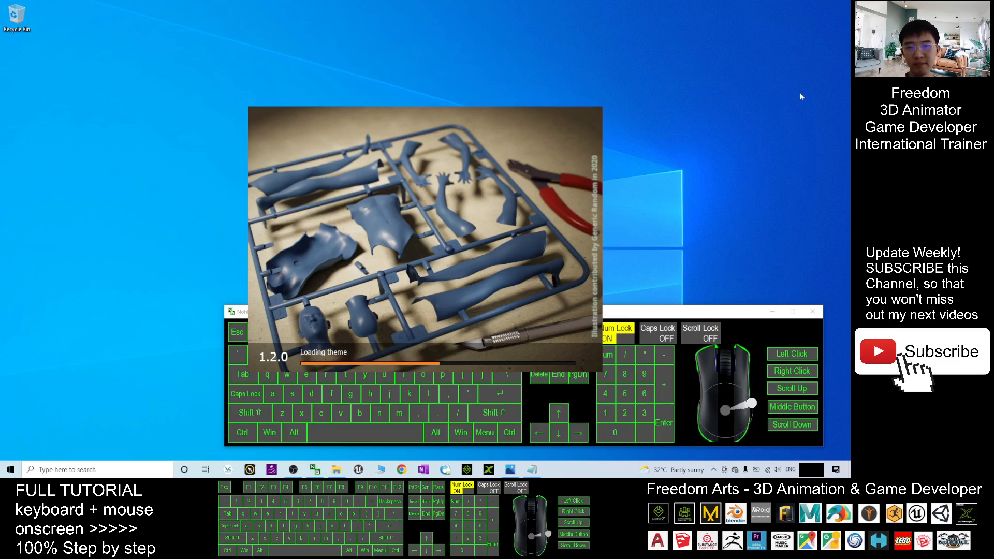
mouse_move(676, 203)
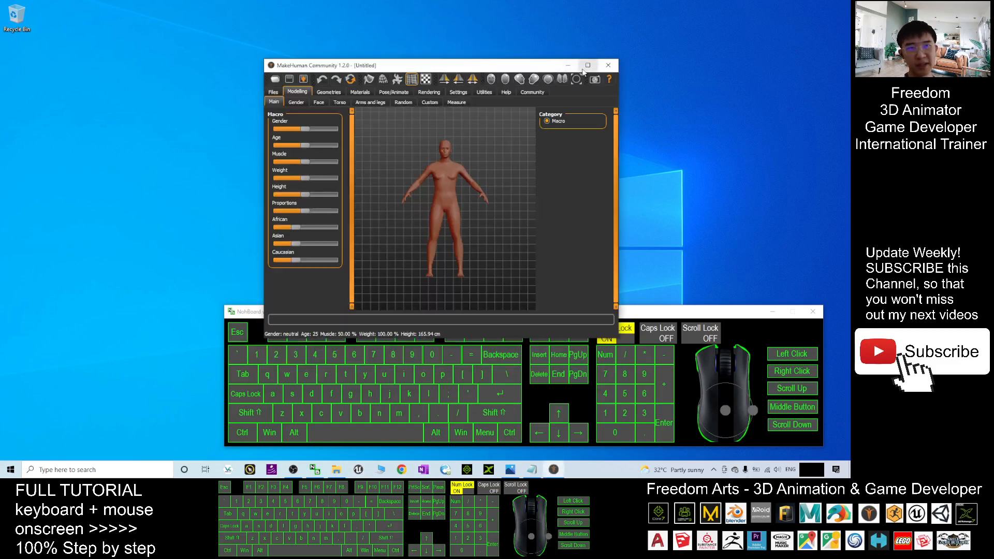
Maximize MakeHuman, make the body proportions more idealised and slimmer, then bring up Geometries.
click(586, 64)
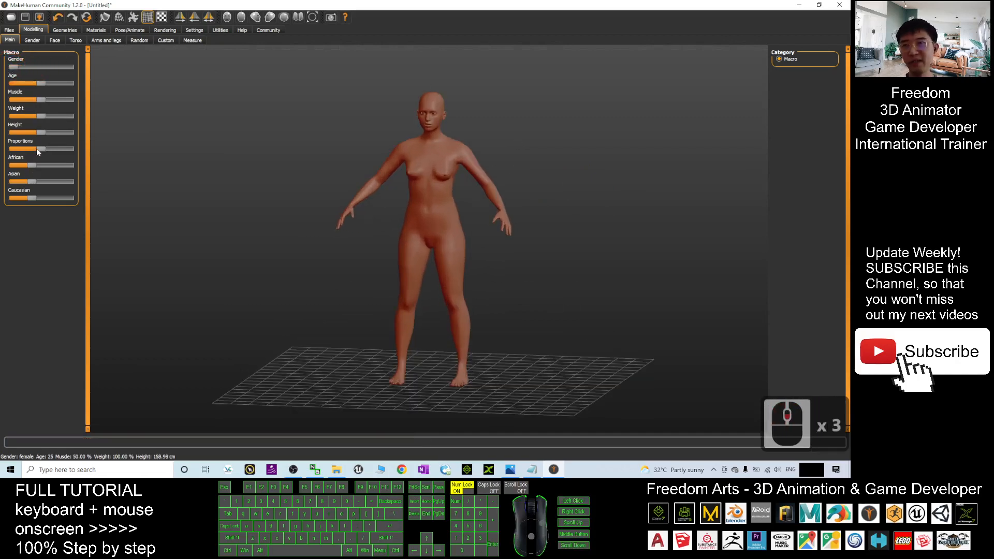
drag(38, 132, 43, 132)
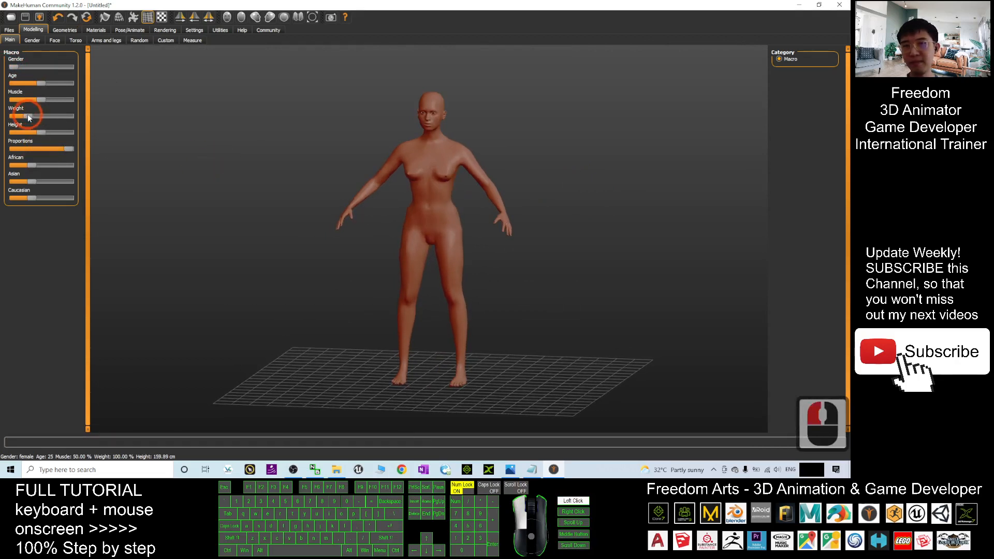
drag(38, 115, 18, 115)
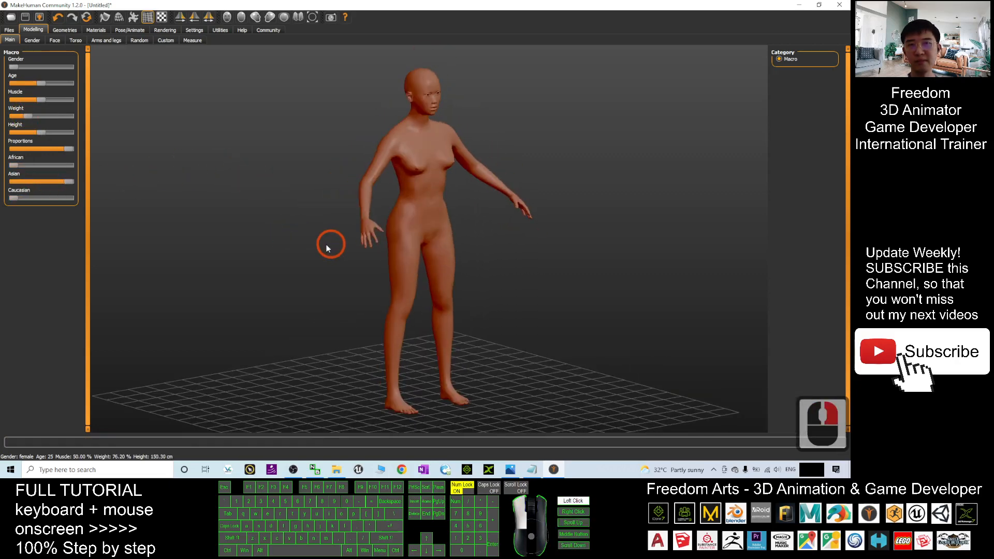
click(95, 30)
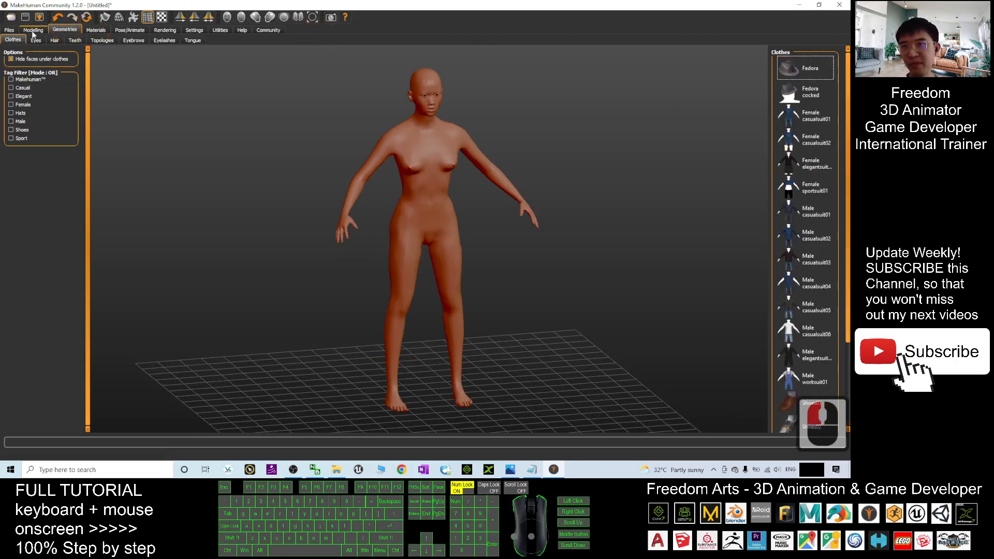
Dress the figure in the Female casualsuit02 t-shirt and denim shorts outfit.
click(33, 30)
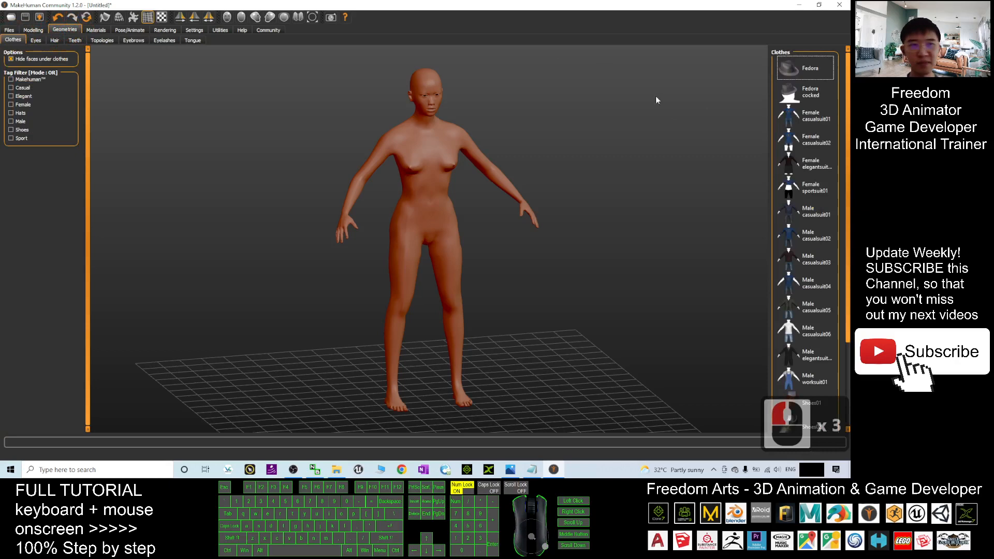
click(805, 283)
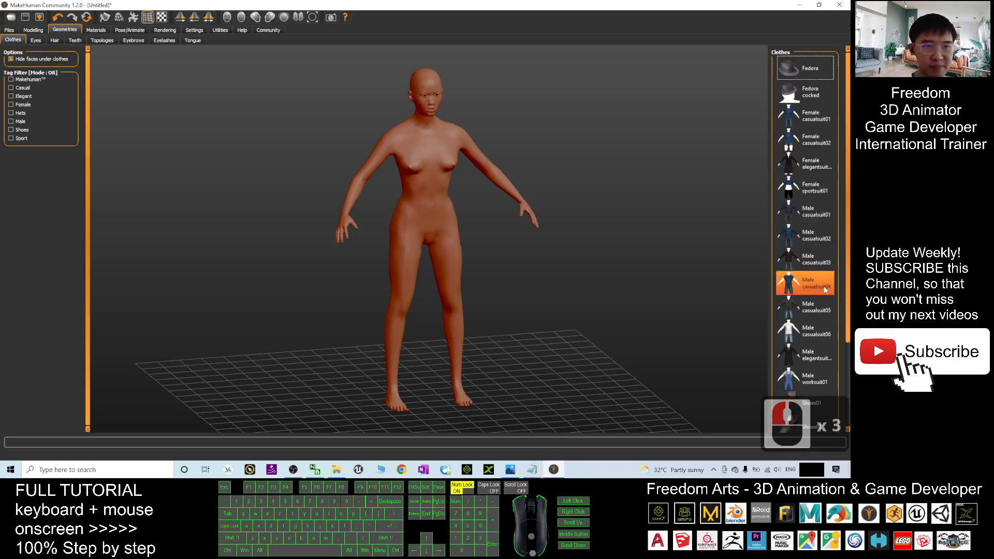
scroll(down, 3)
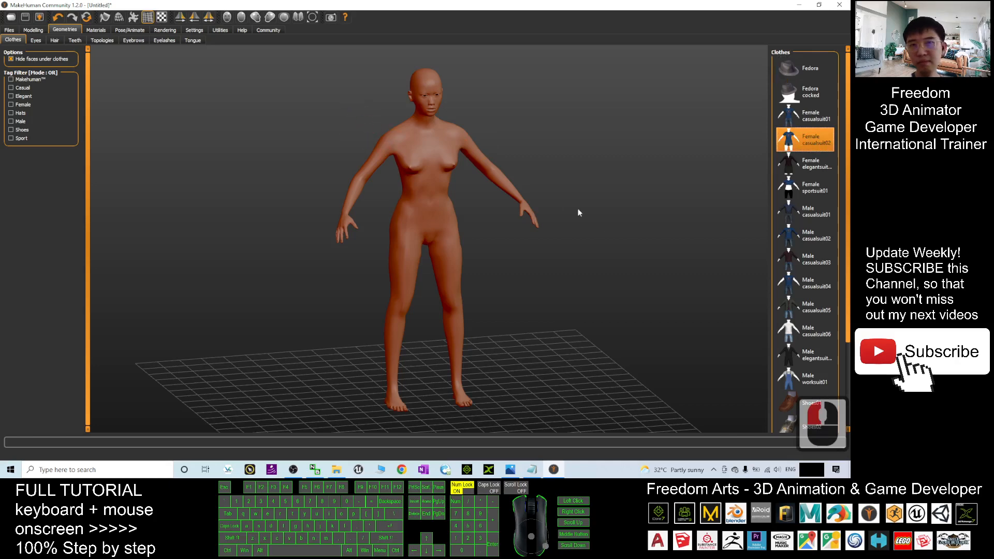
click(806, 140)
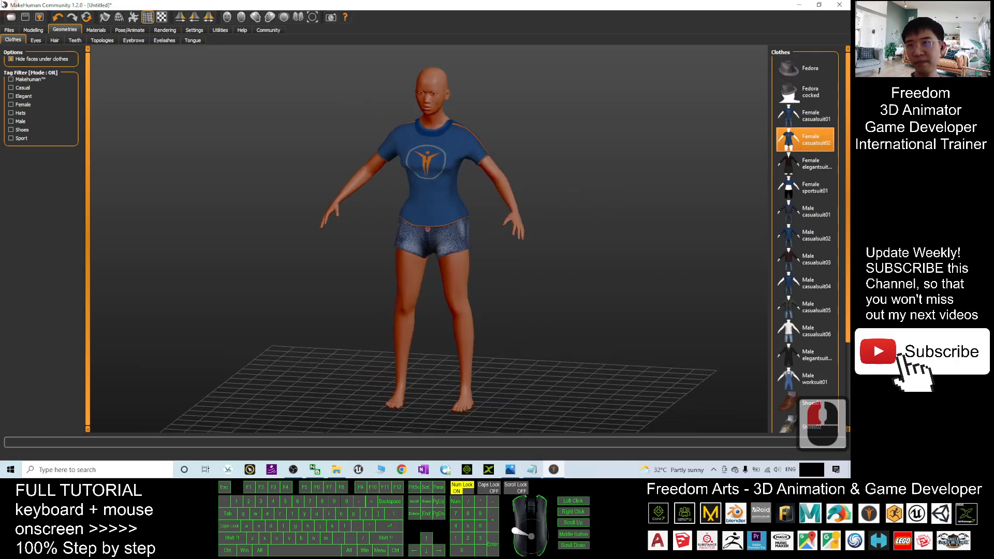
Give the figure the Ponytail01 hairstyle and the Teeth base set.
click(55, 41)
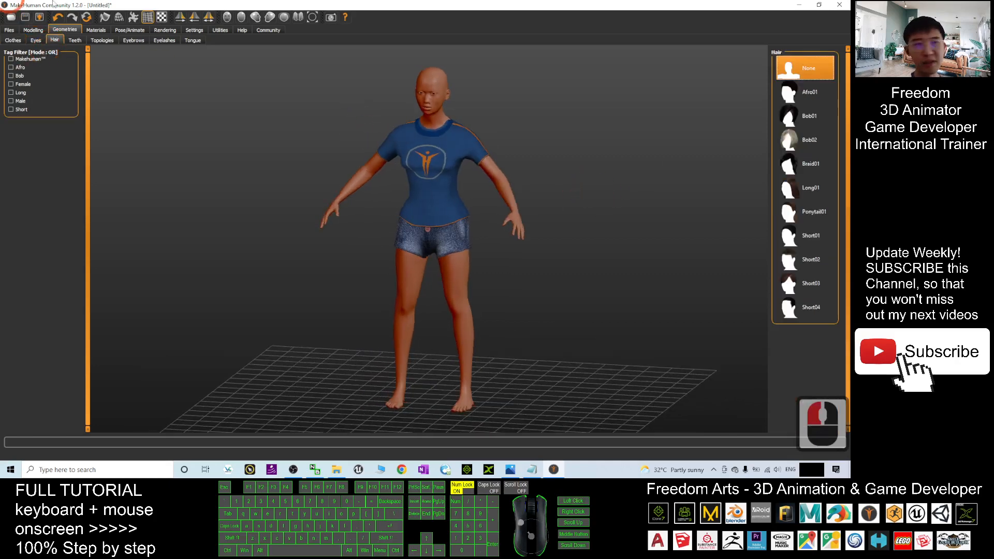
click(815, 211)
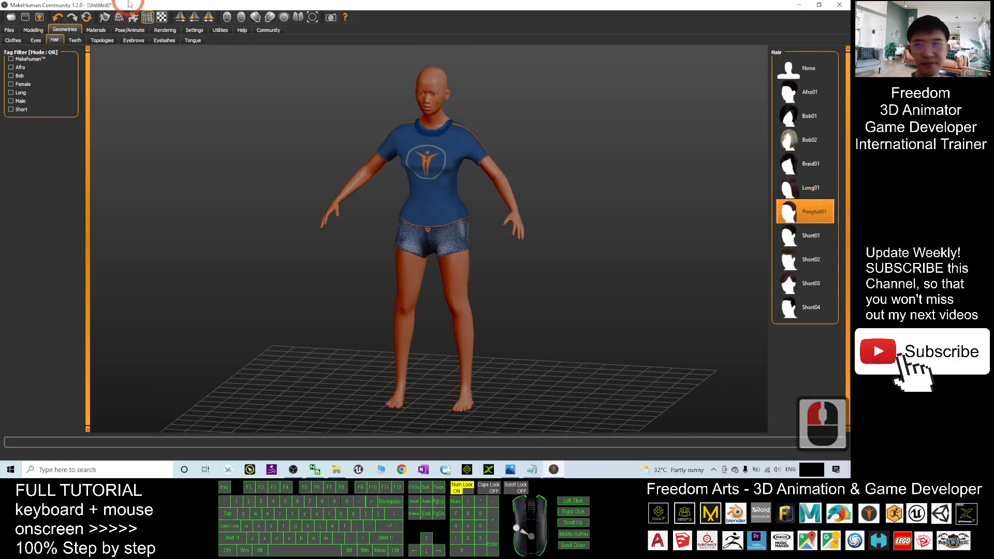
click(74, 41)
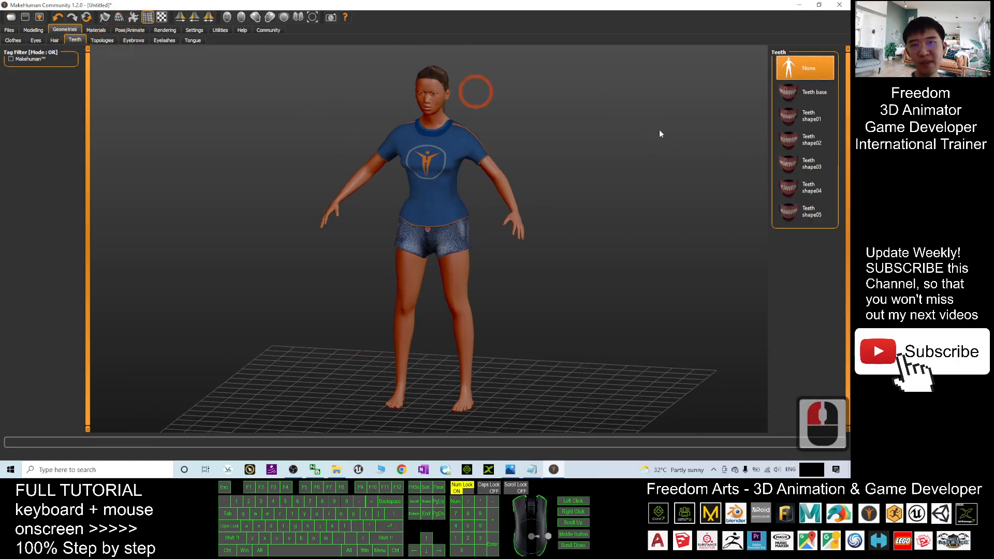
click(812, 92)
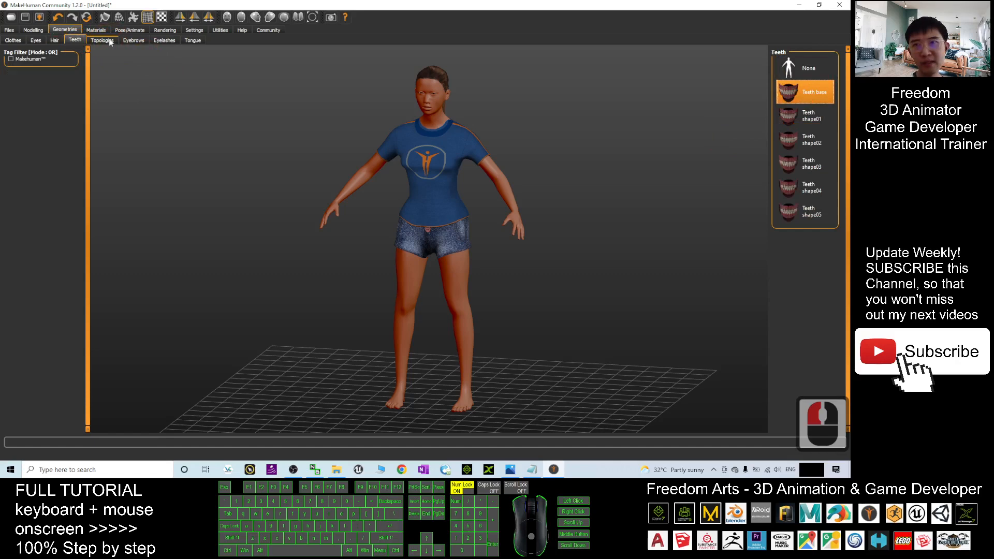
Keep default eyebrows and settle on Eyelashes01 for the figure's eyelashes.
click(134, 40)
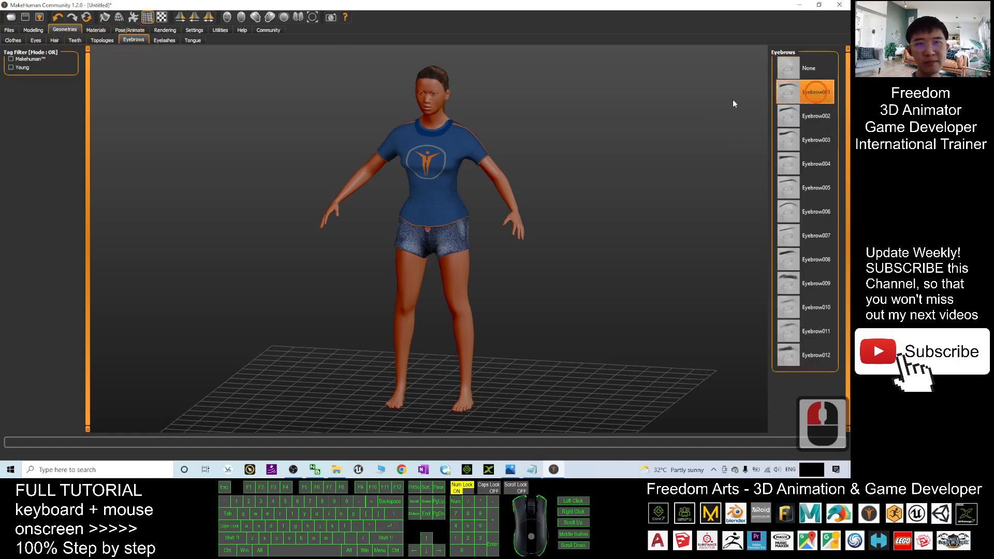
click(163, 40)
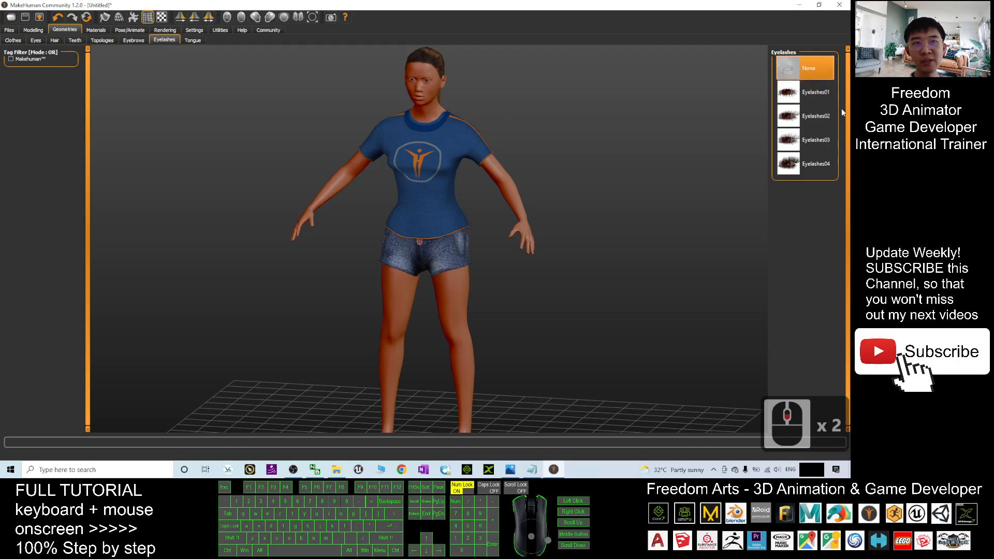
click(816, 115)
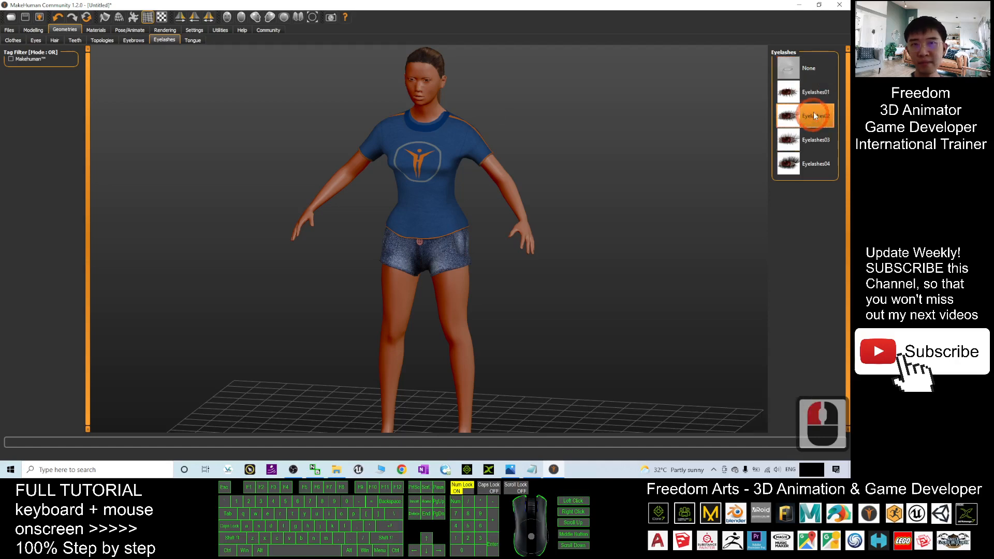
click(816, 92)
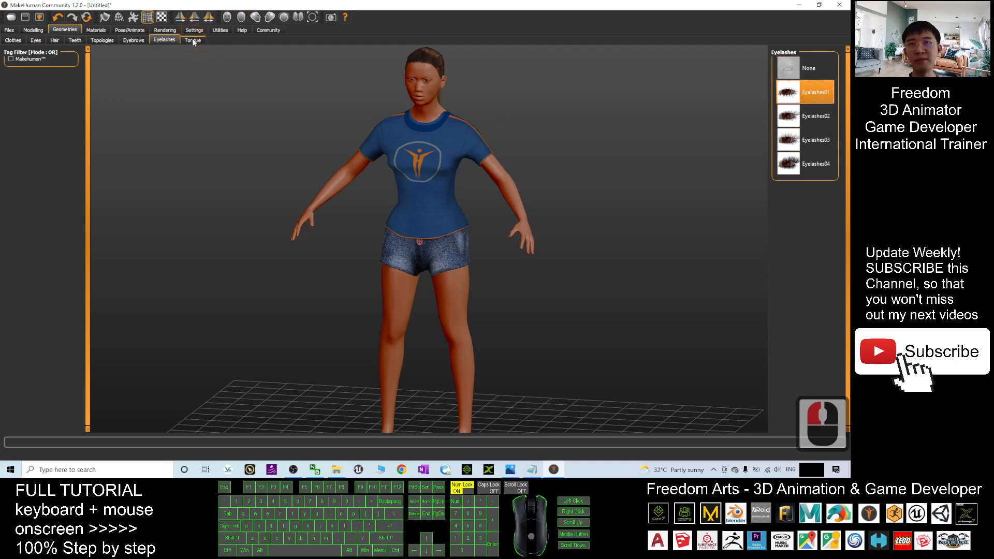
click(192, 39)
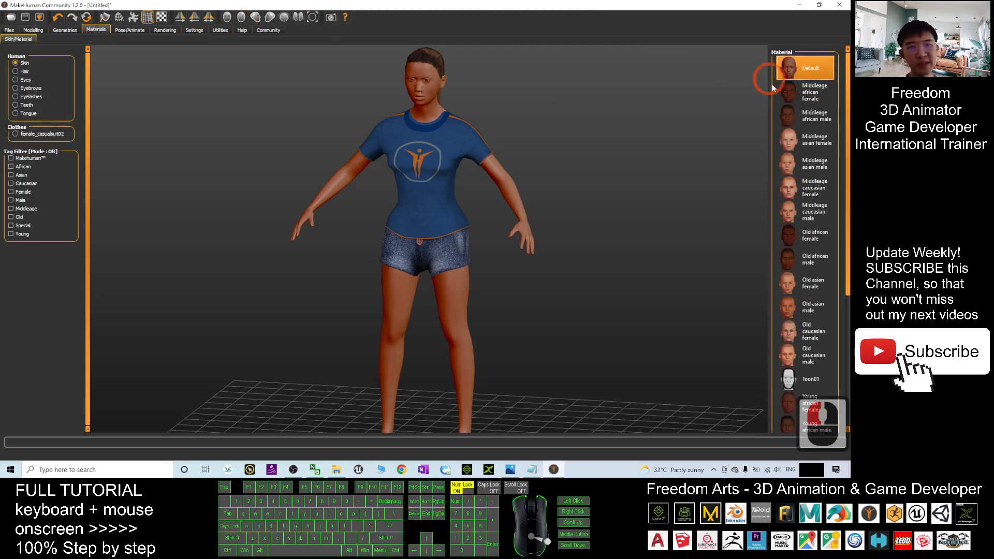
Apply the Young caucasian female2 skin material, then bring up Pose/Animate.
scroll(down, 3)
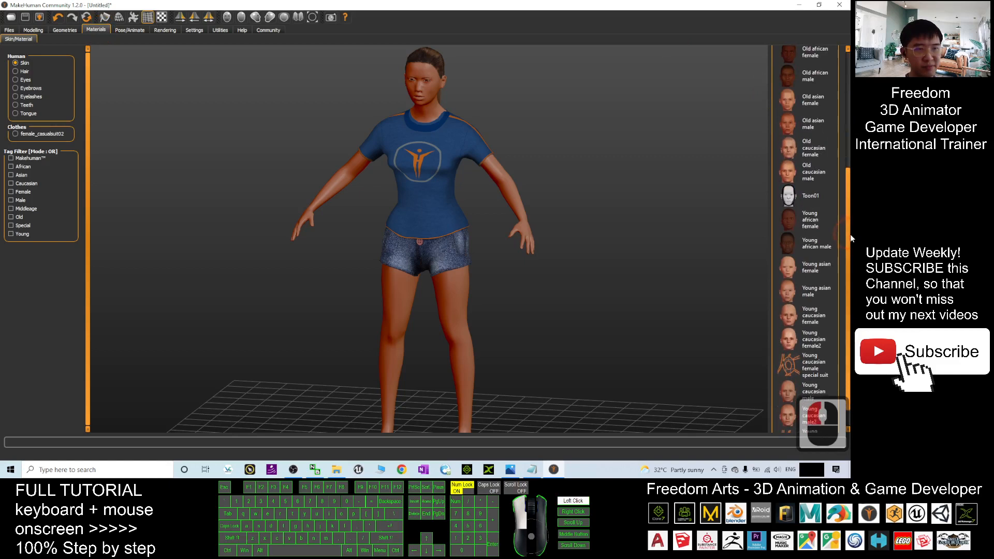
click(811, 267)
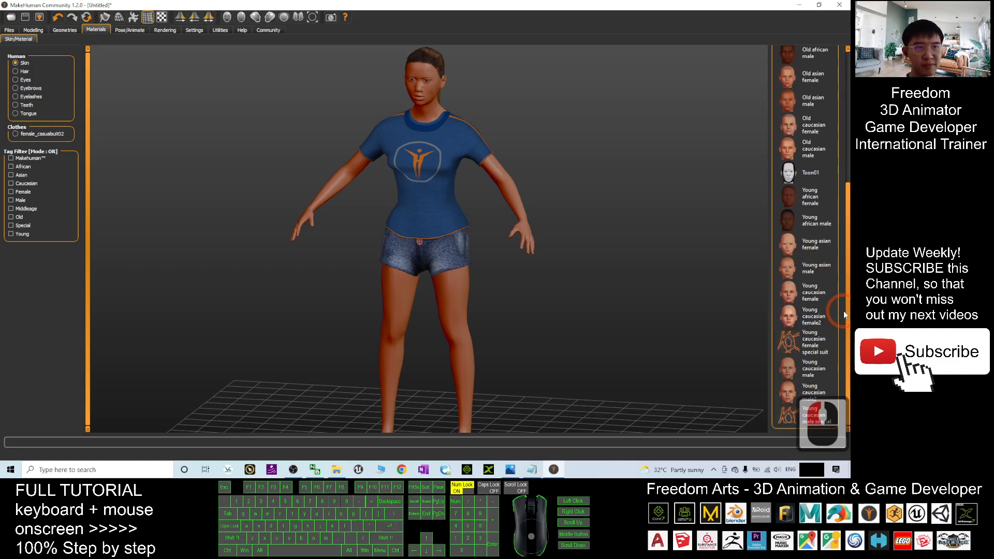
scroll(up, 3)
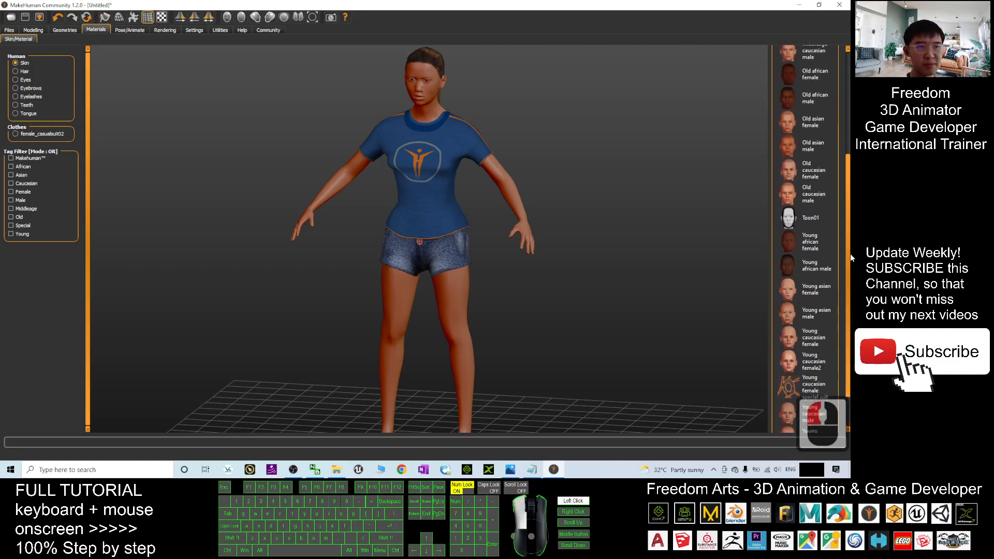
scroll(up, 3)
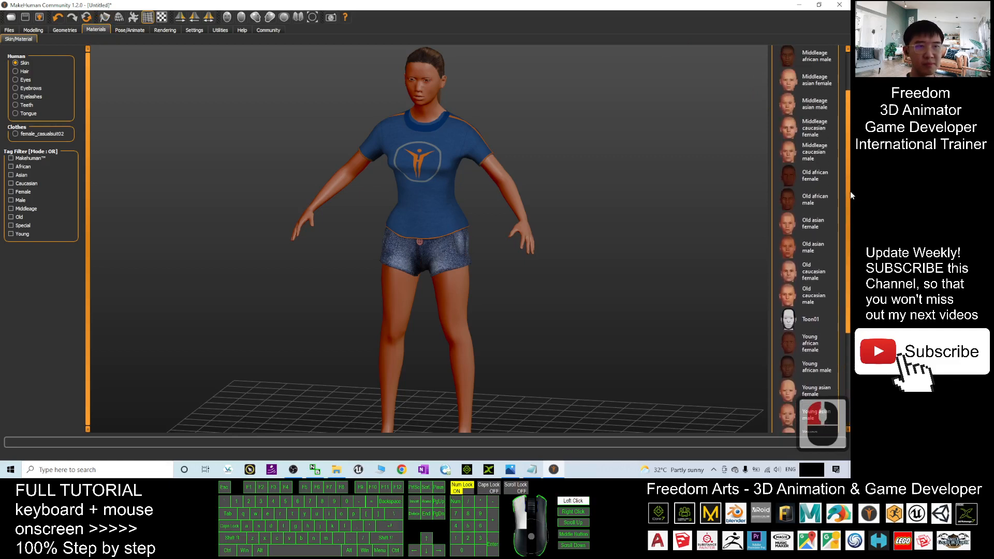
scroll(down, 3)
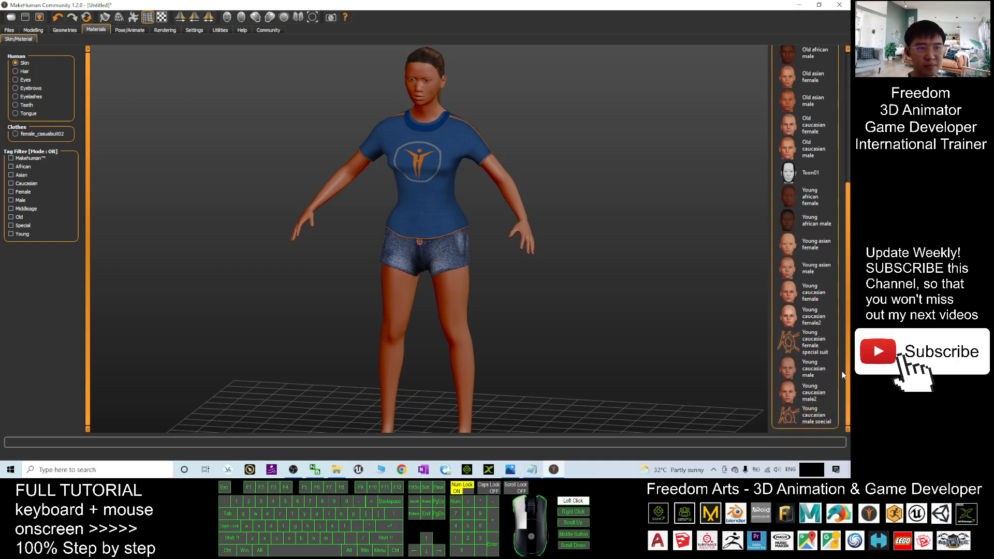
click(805, 316)
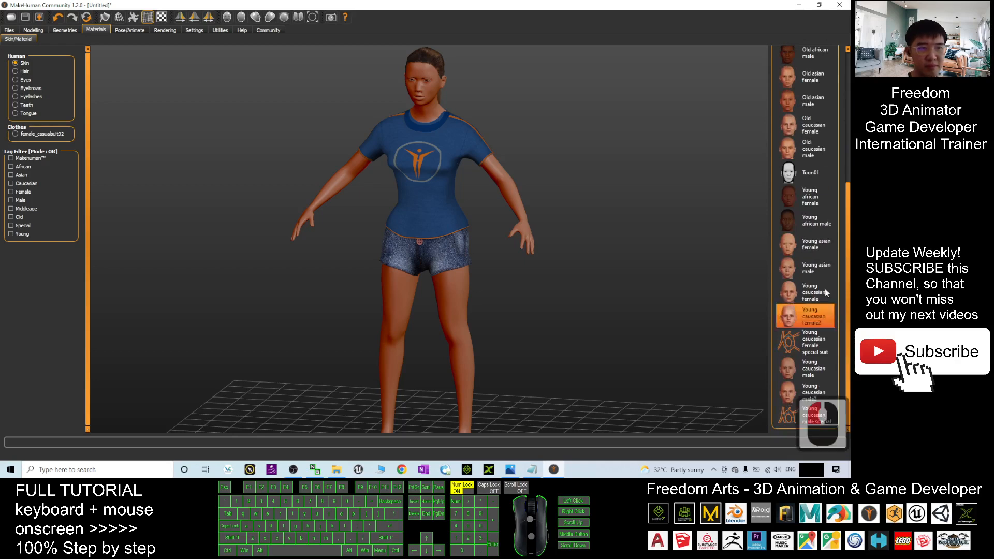
click(805, 244)
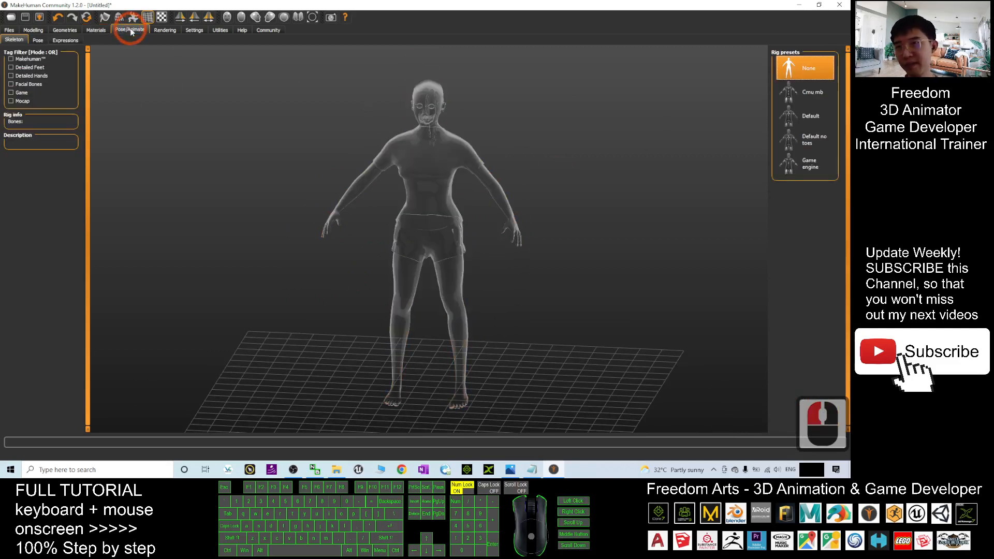
Rig the avatar with the 53-bone Game engine skeleton preset.
click(37, 40)
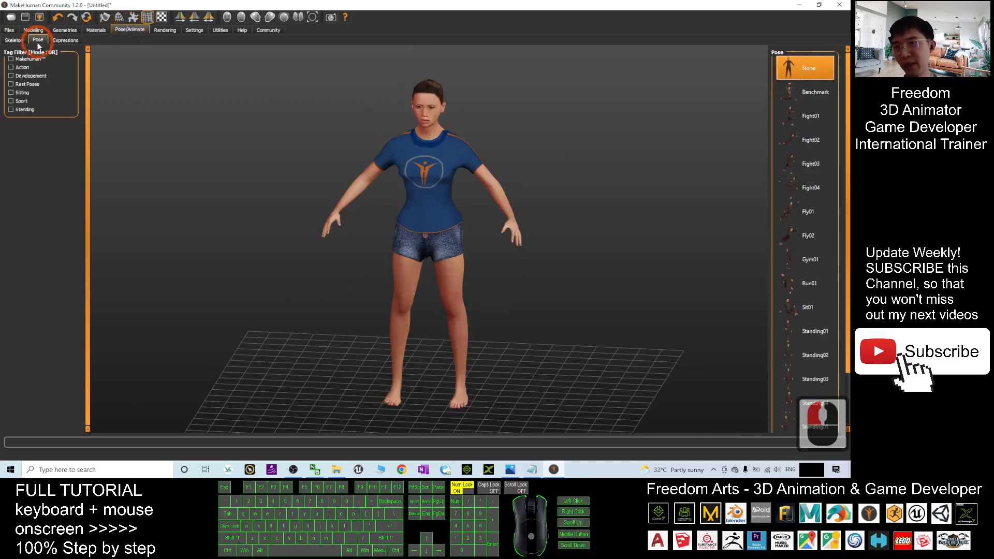
click(13, 40)
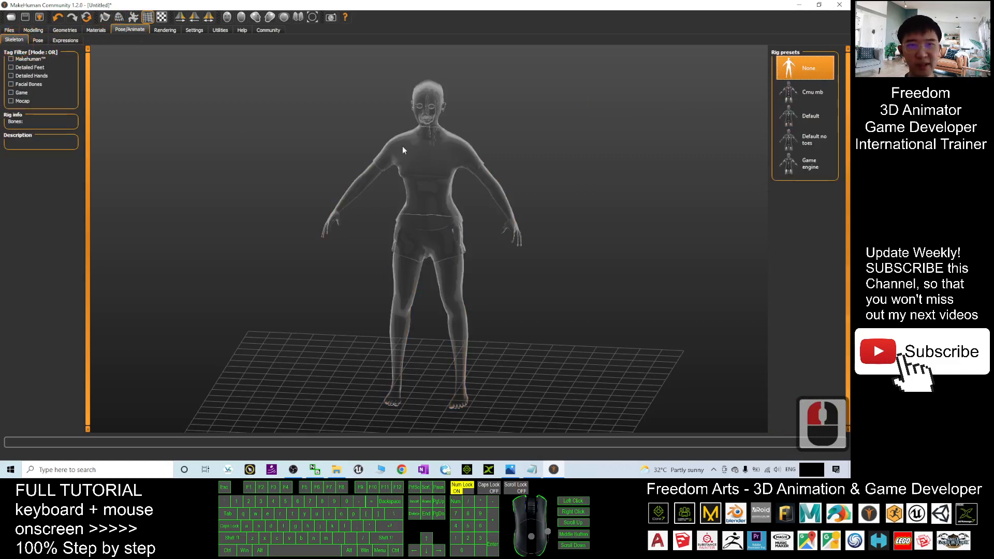
click(804, 163)
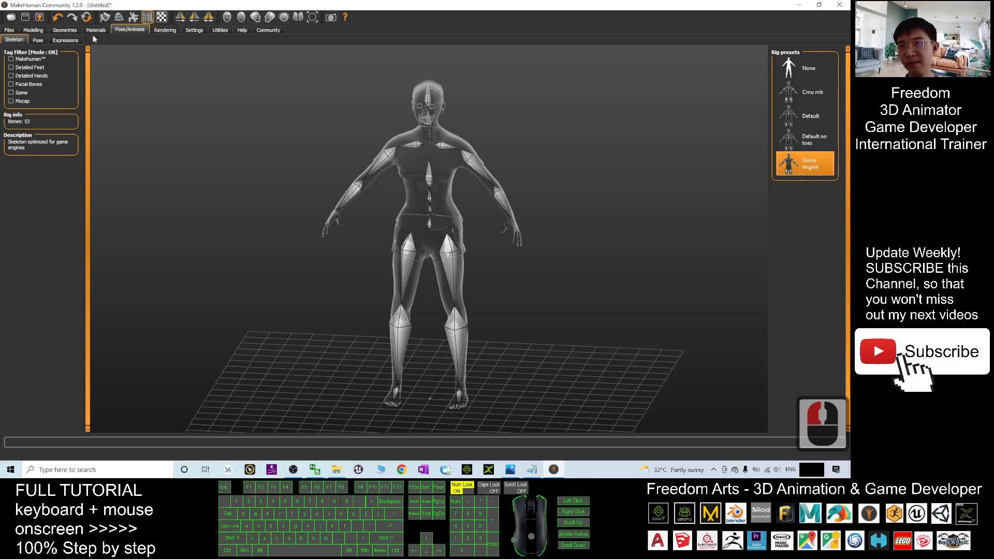
click(37, 40)
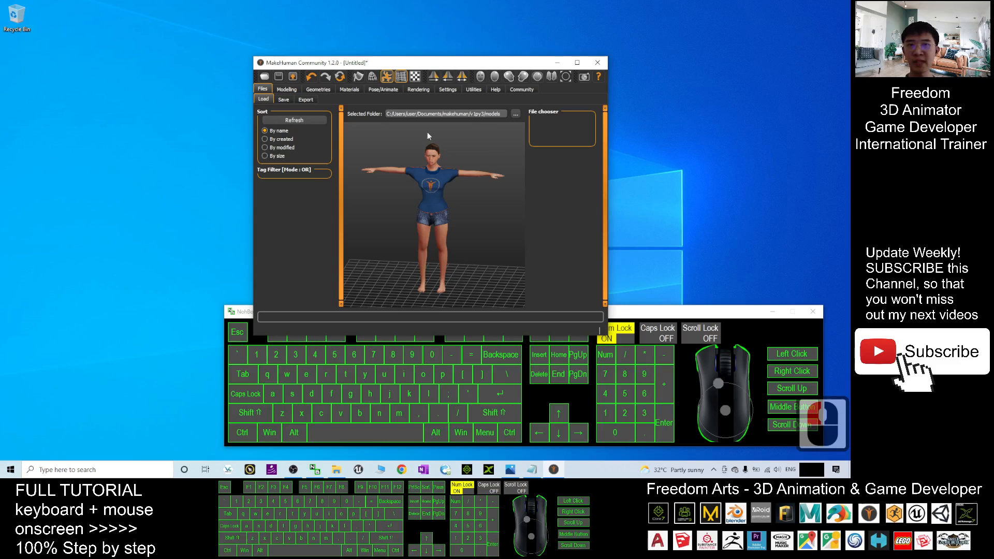
Save the project to the Desktop as asian girl 01.mhm.
click(283, 100)
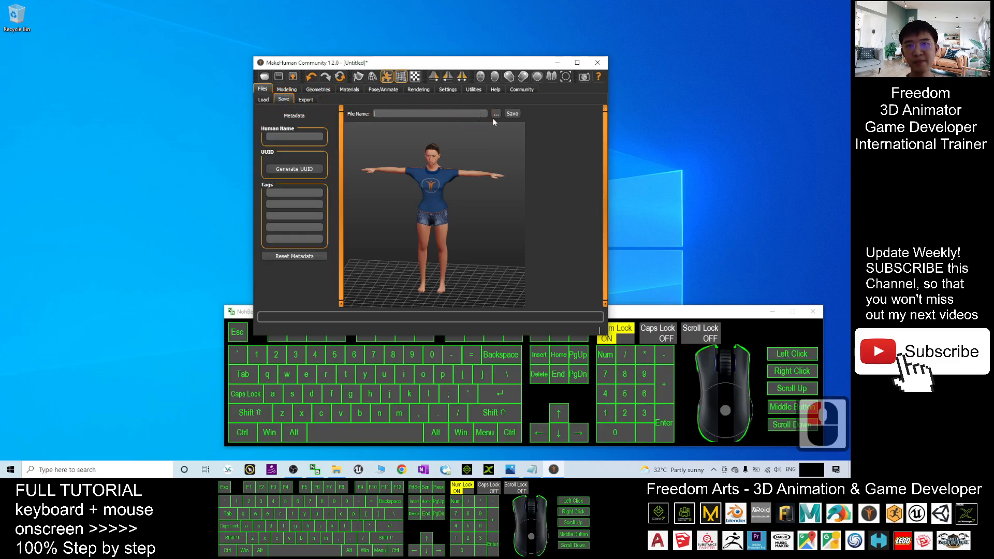
click(496, 114)
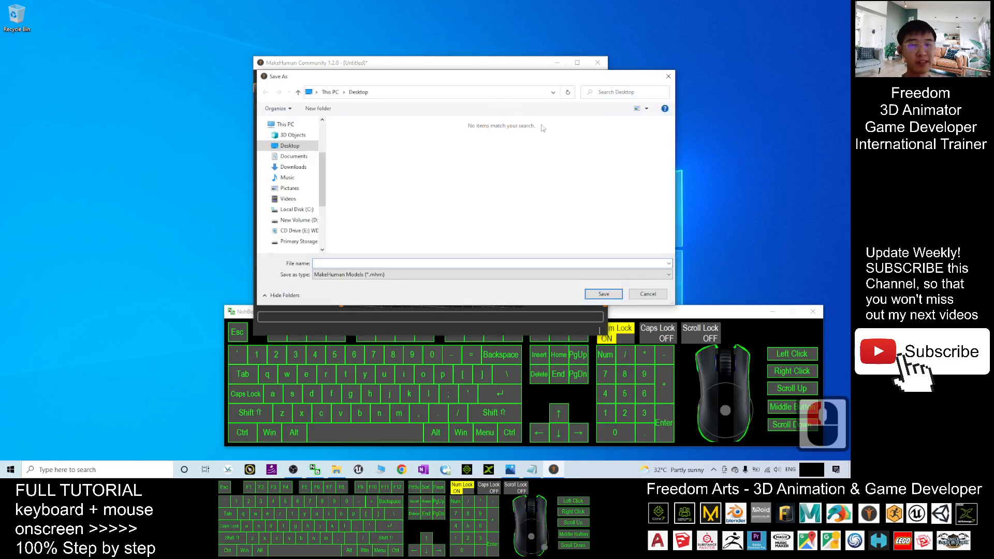
click(289, 145)
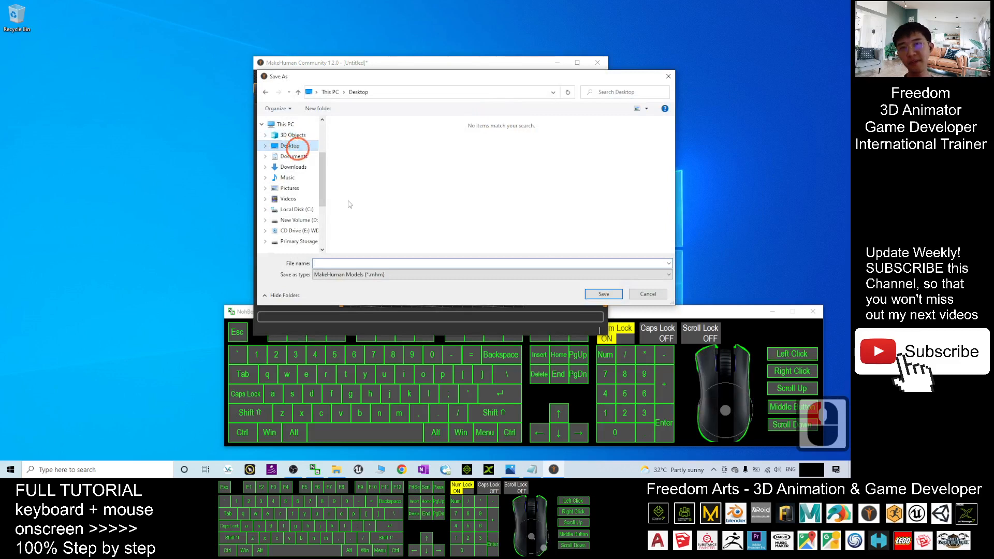
text(asian girl 0)
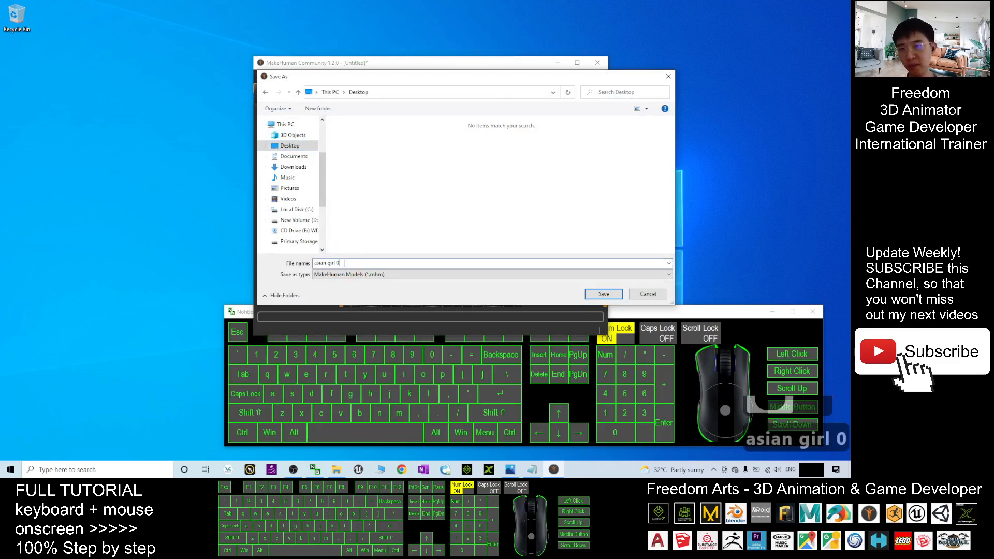
text(1)
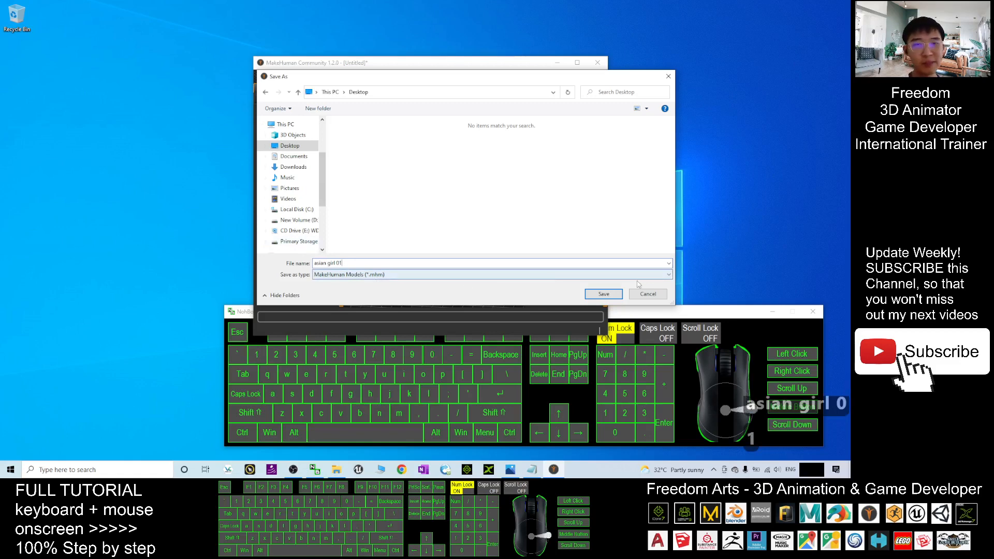
click(602, 293)
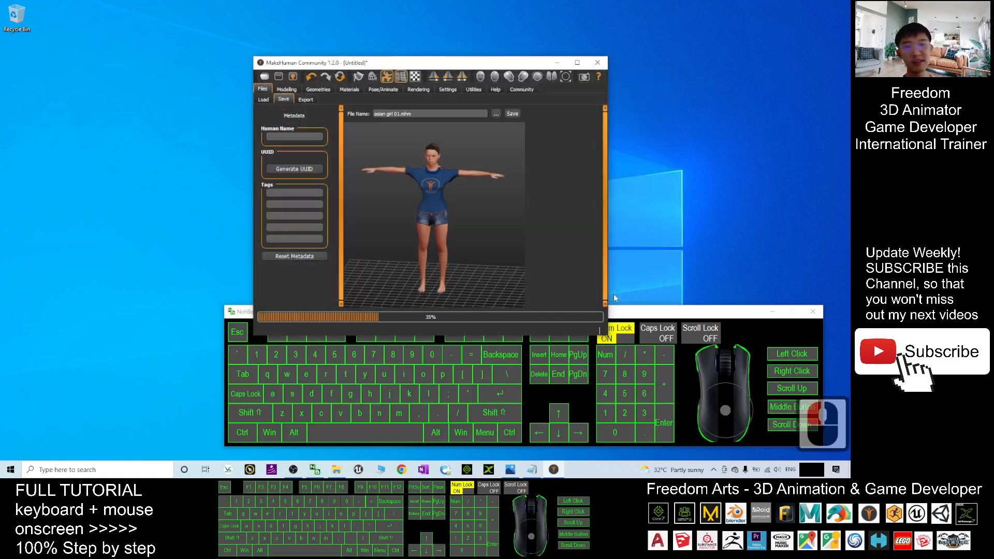
Confirm the save location and bring up the Export options.
click(510, 114)
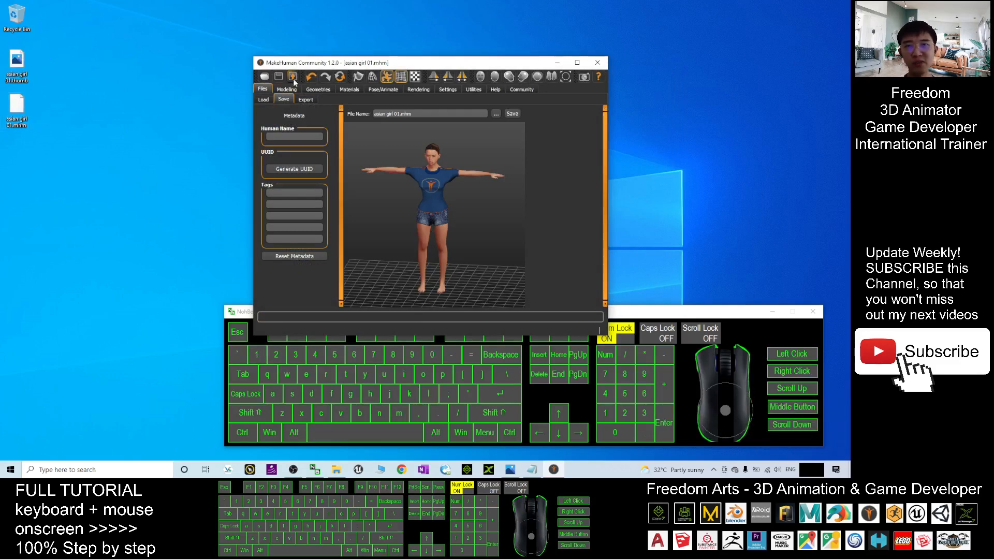
click(305, 99)
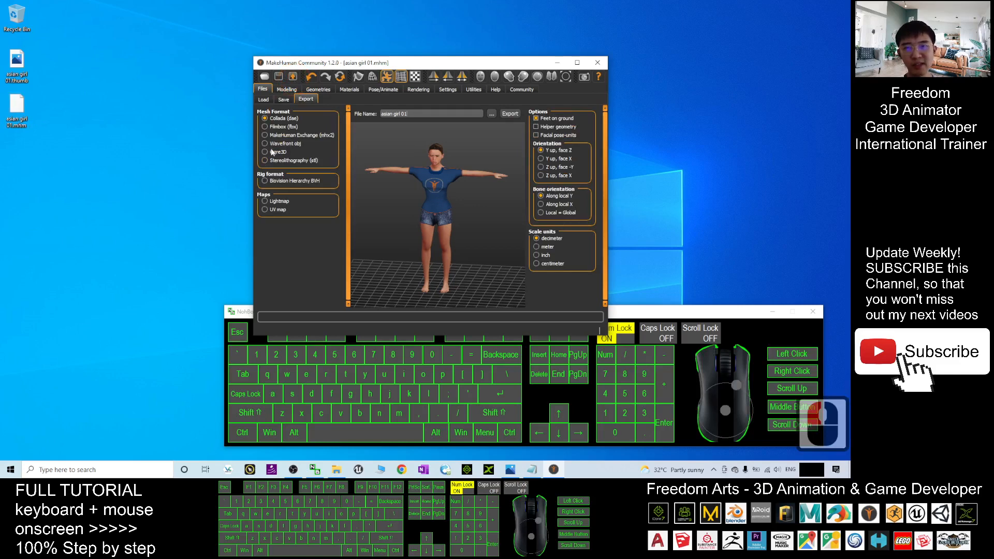
Export the mesh as Filmbox (fbx) named asian girl 01 to the Desktop.
click(266, 127)
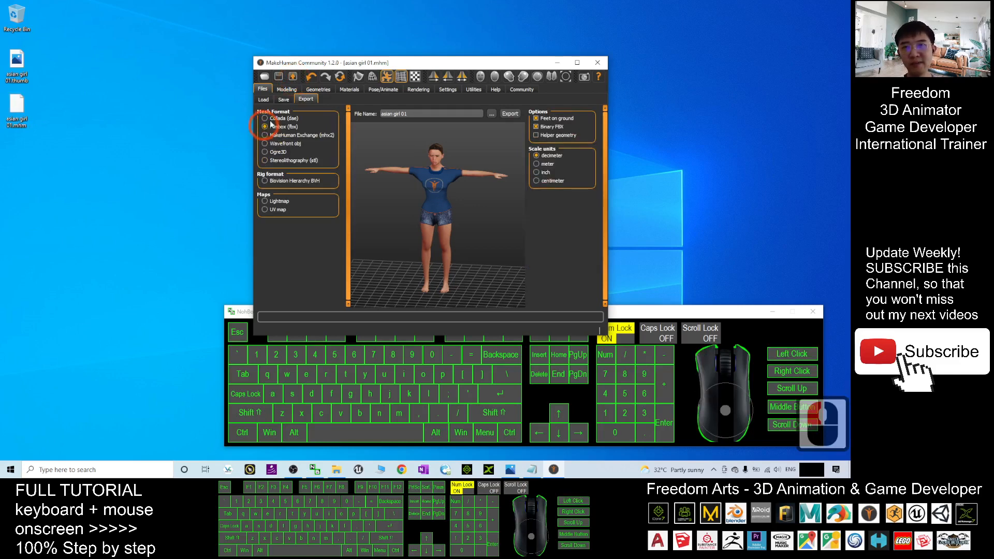
click(510, 114)
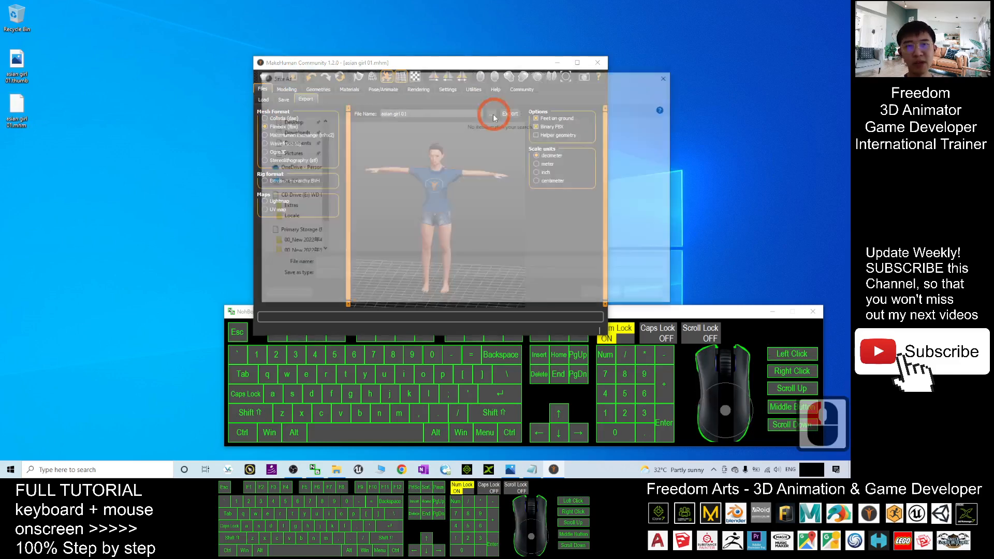
click(510, 113)
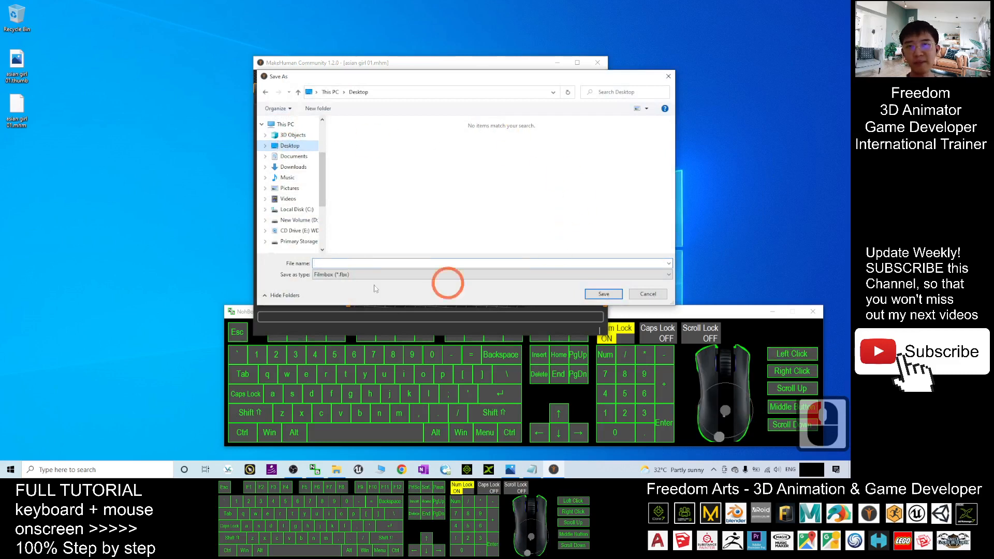
click(491, 263)
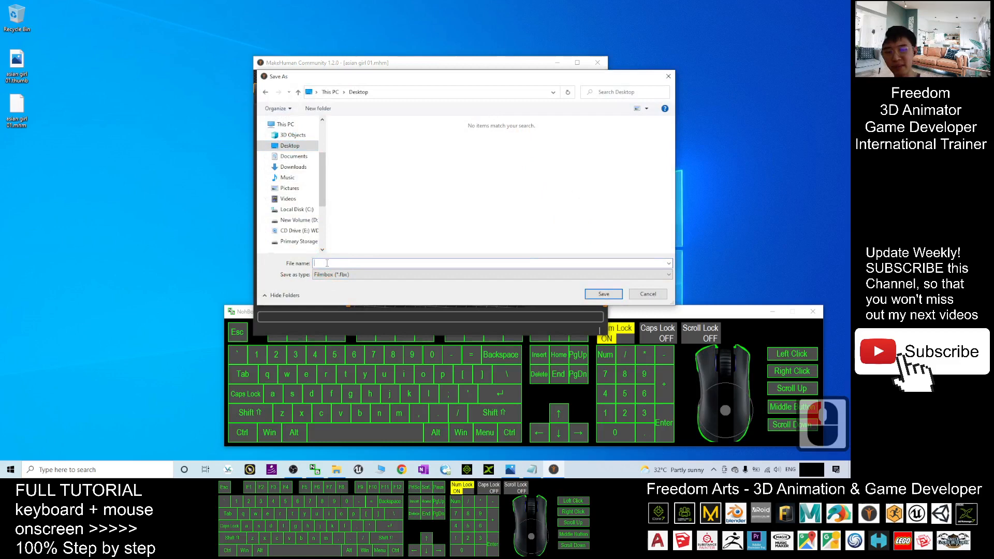
text(asian girl 01)
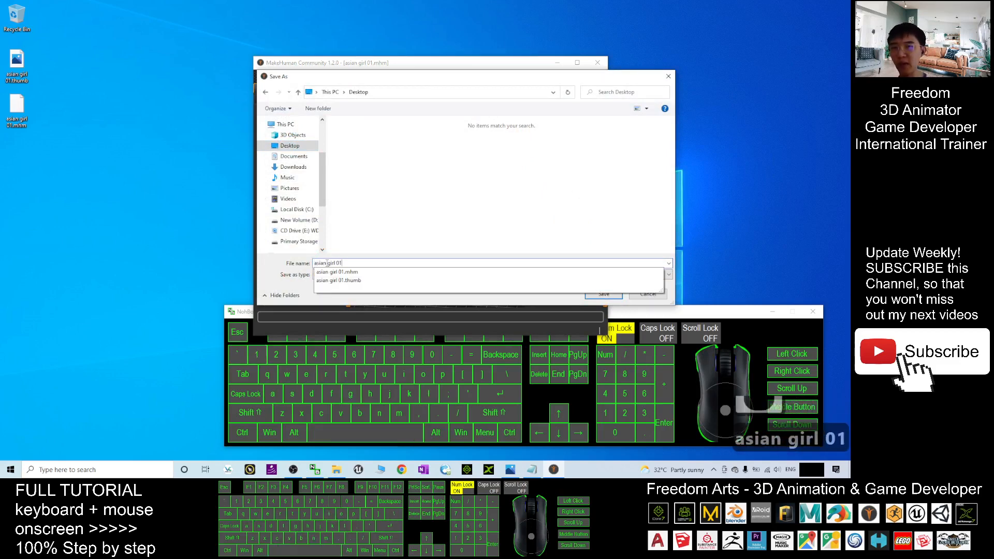
click(603, 293)
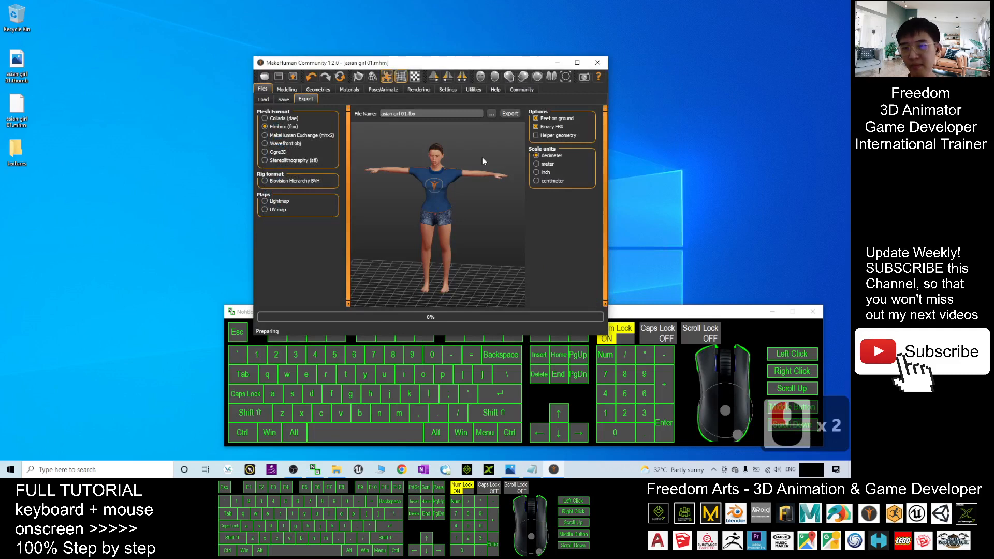
click(509, 114)
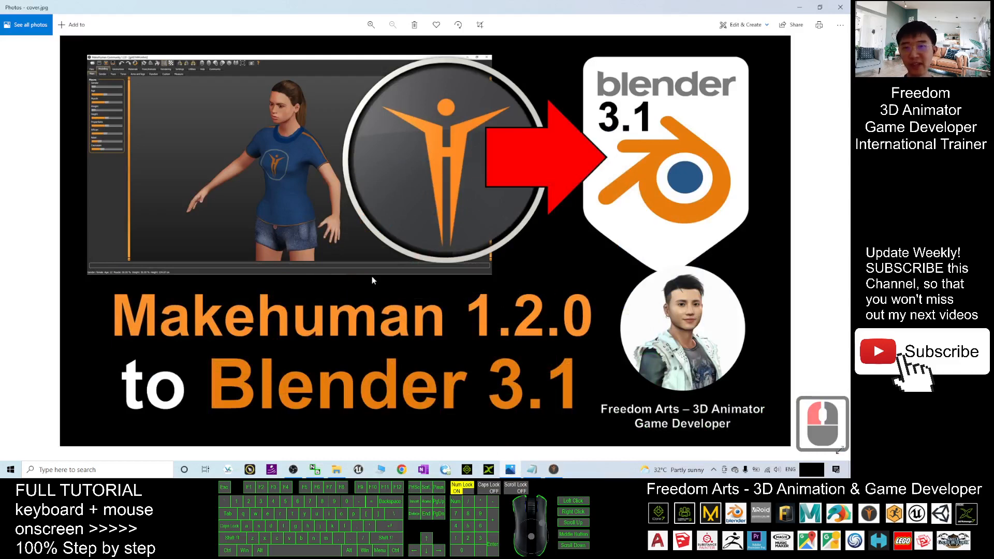
mouse_move(525, 309)
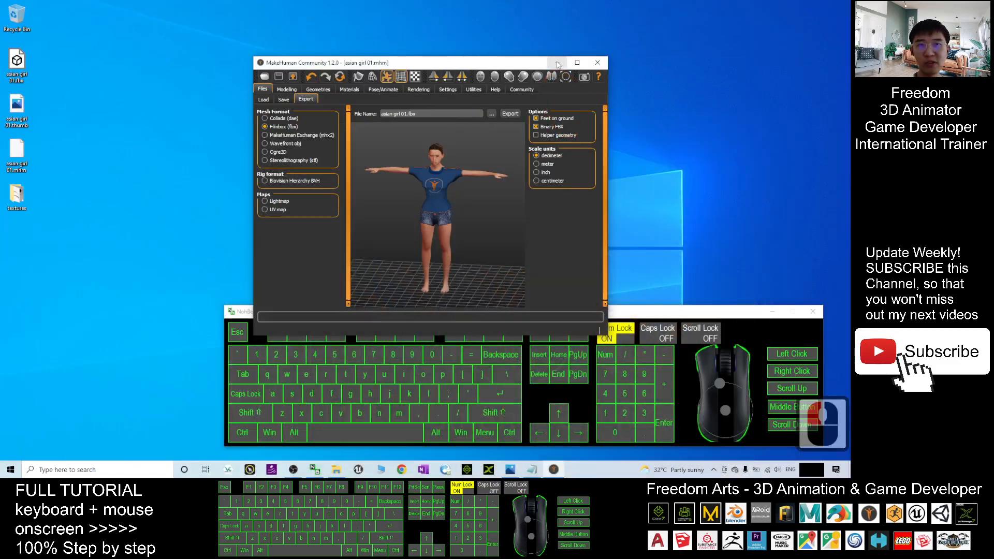
With the FBX and textures folder on the desktop, search the taskbar for the next program.
click(556, 62)
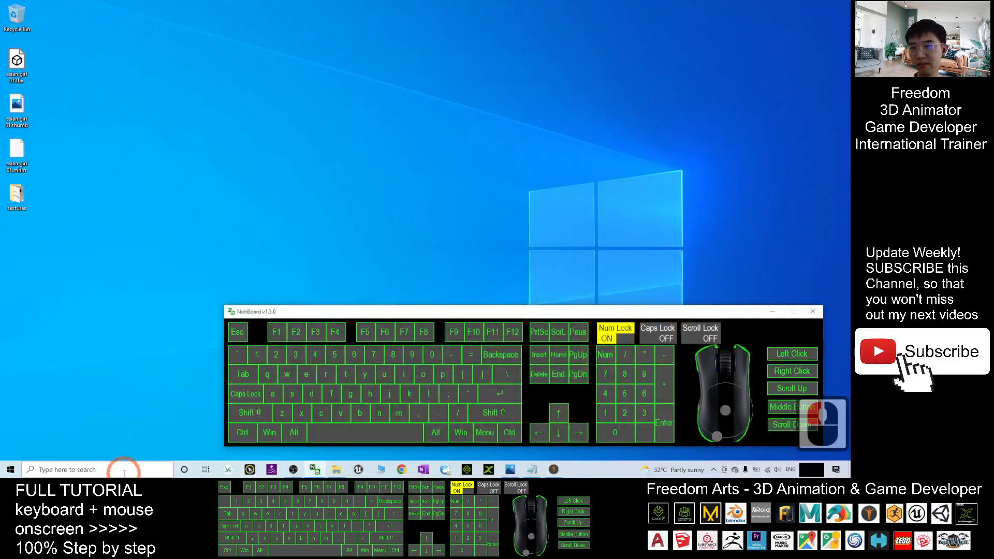
Launch Blender 3.1 from the Start menu search.
text(blender)
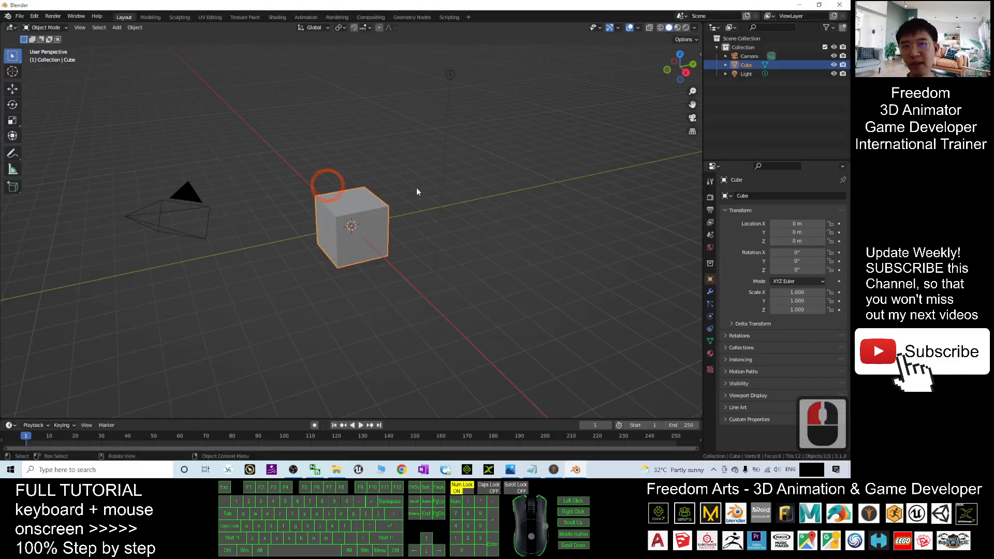
mouse_move(592, 292)
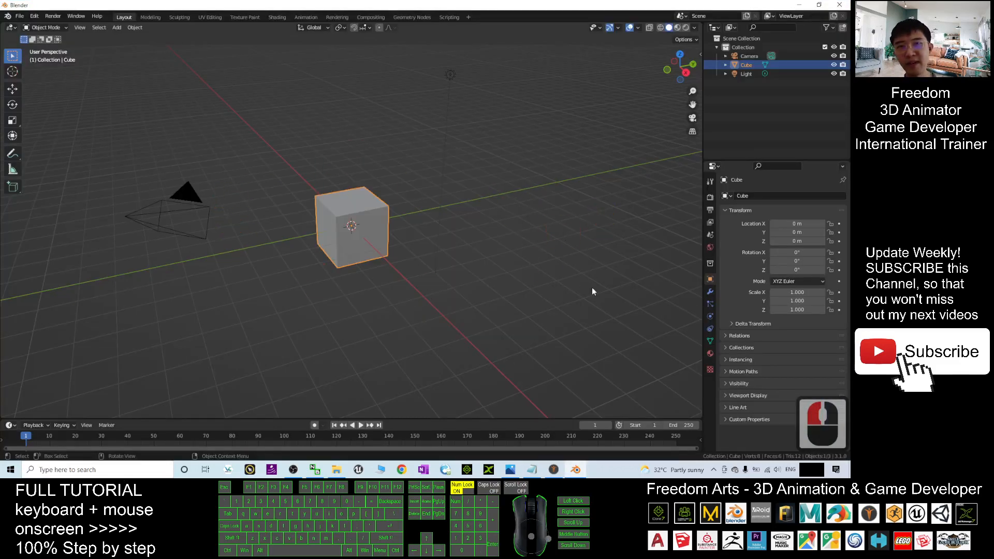
mouse_move(126, 160)
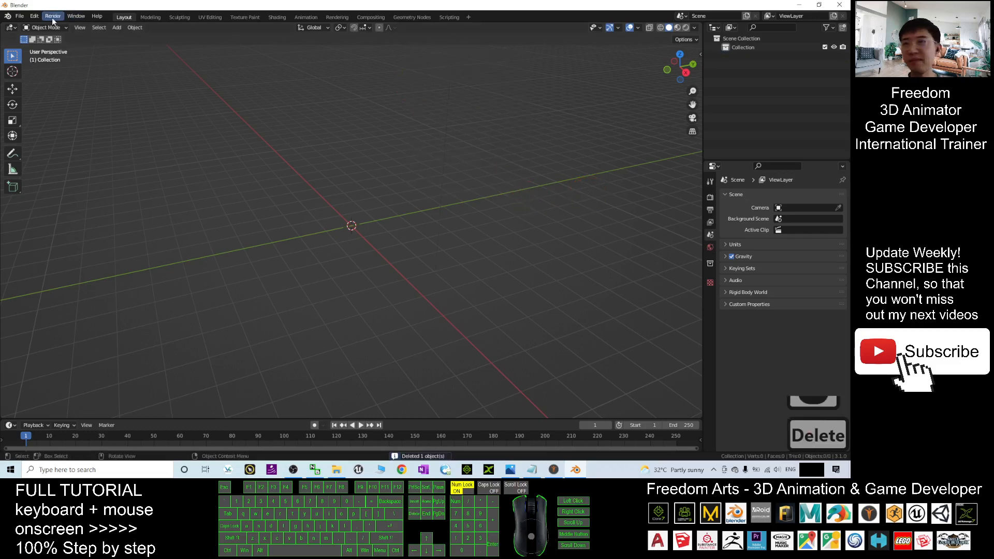
click(18, 15)
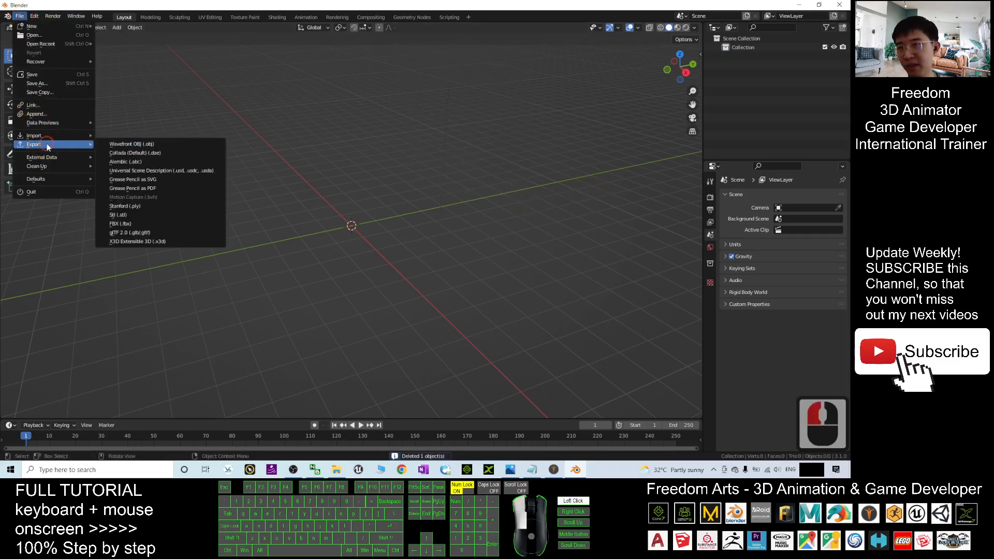
click(117, 223)
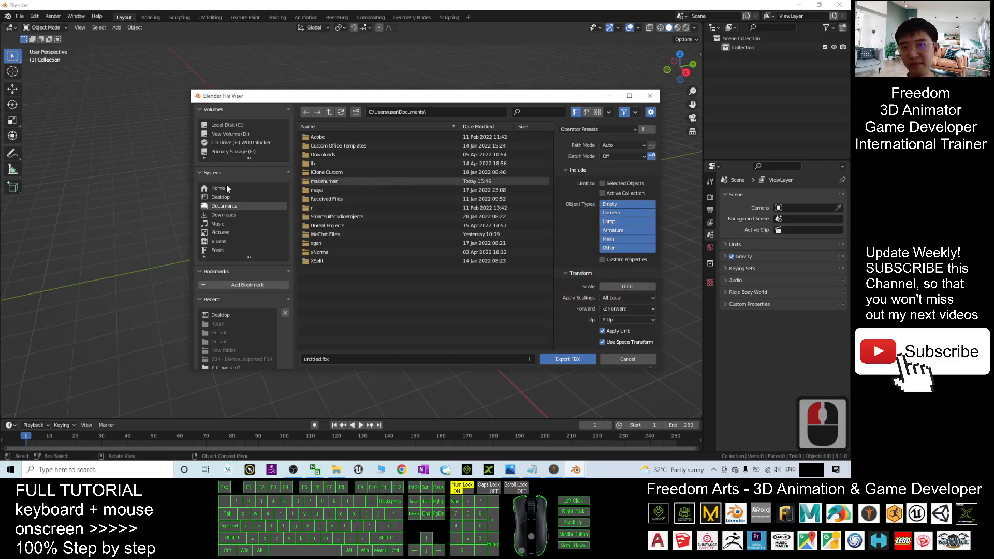
click(218, 197)
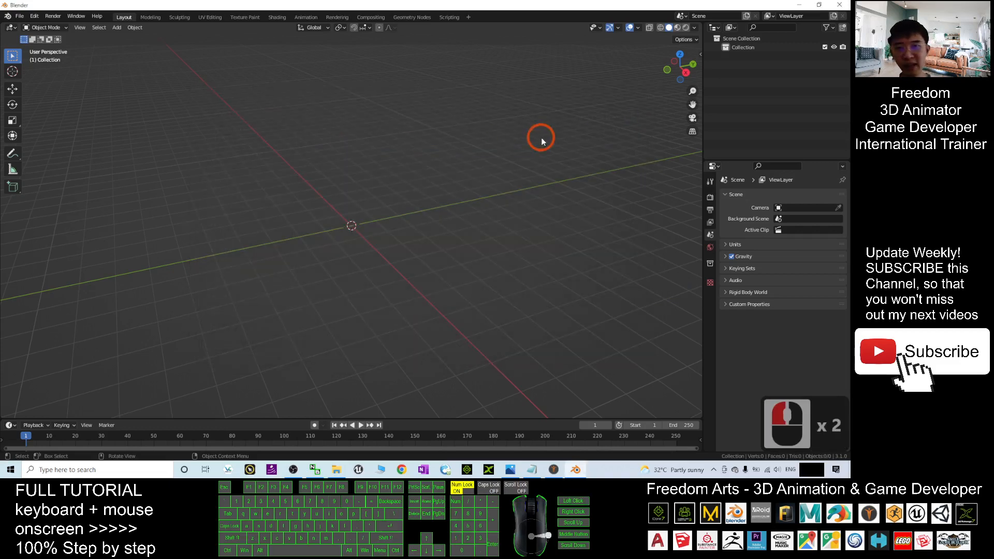
mouse_move(410, 207)
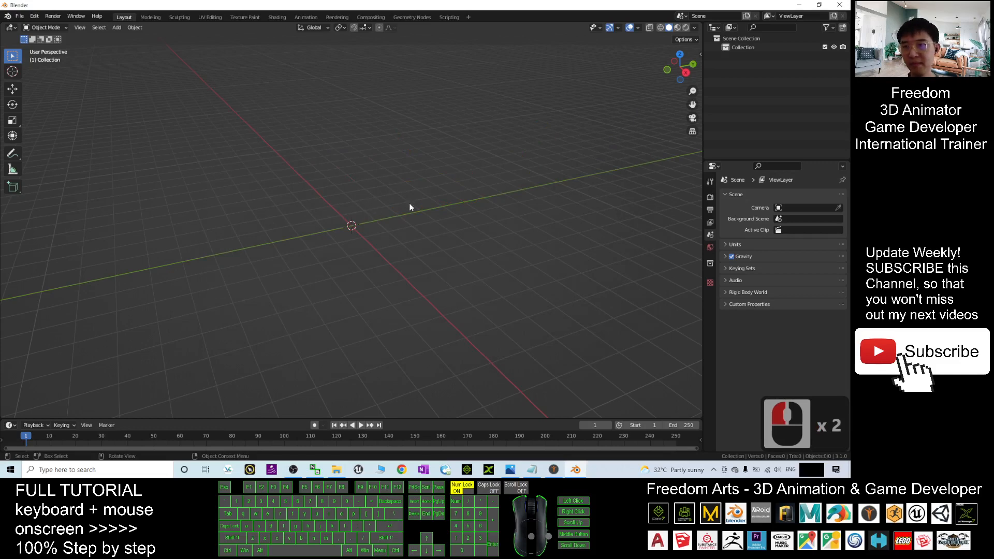
click(19, 16)
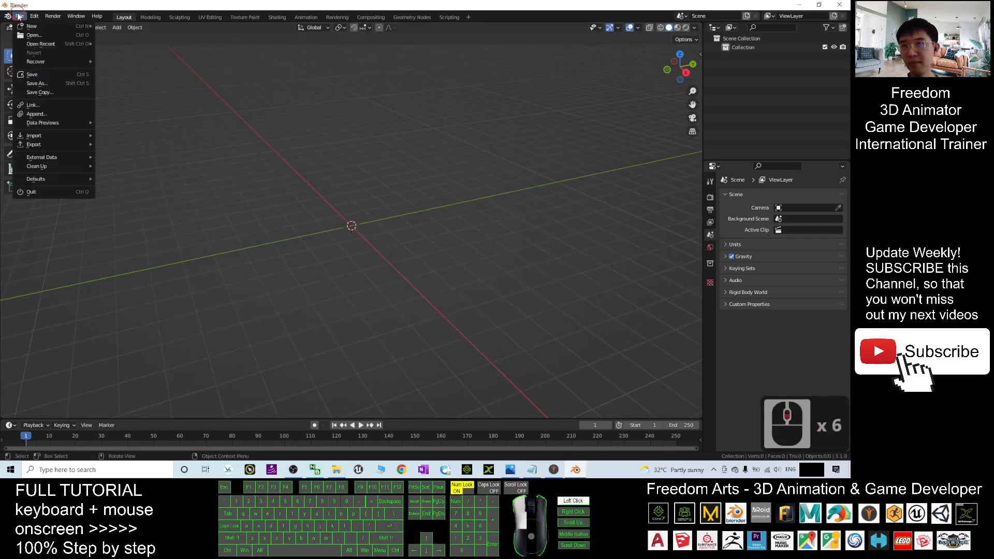
click(34, 134)
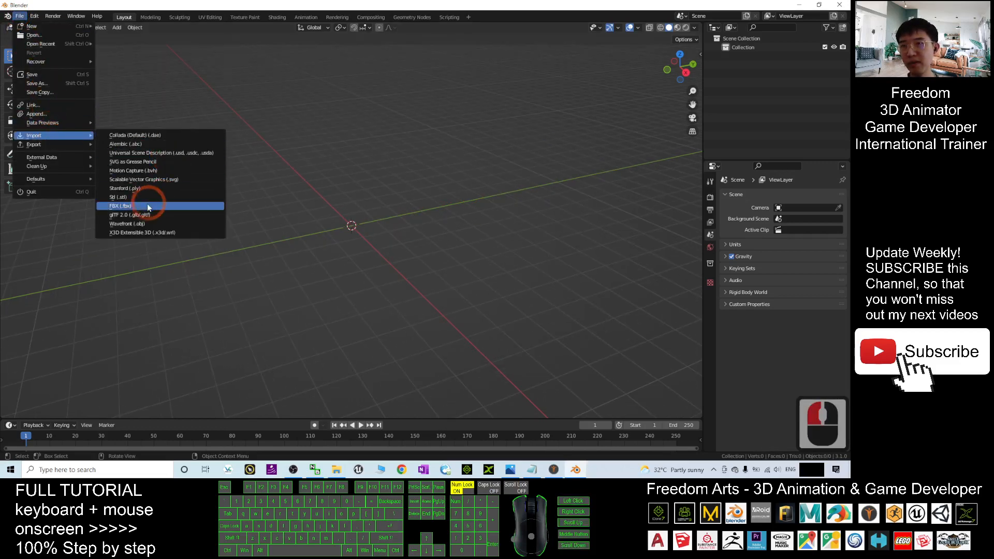
click(120, 205)
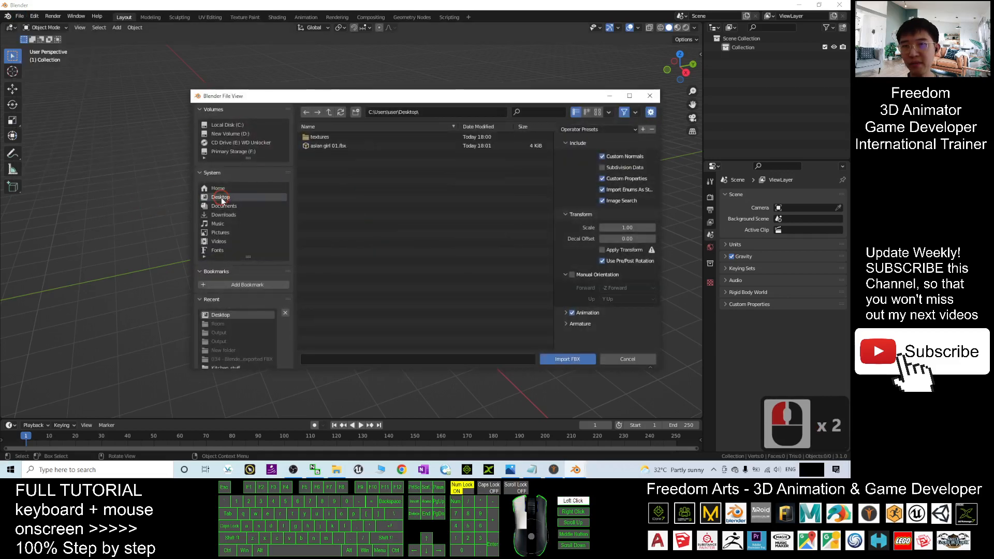
click(328, 145)
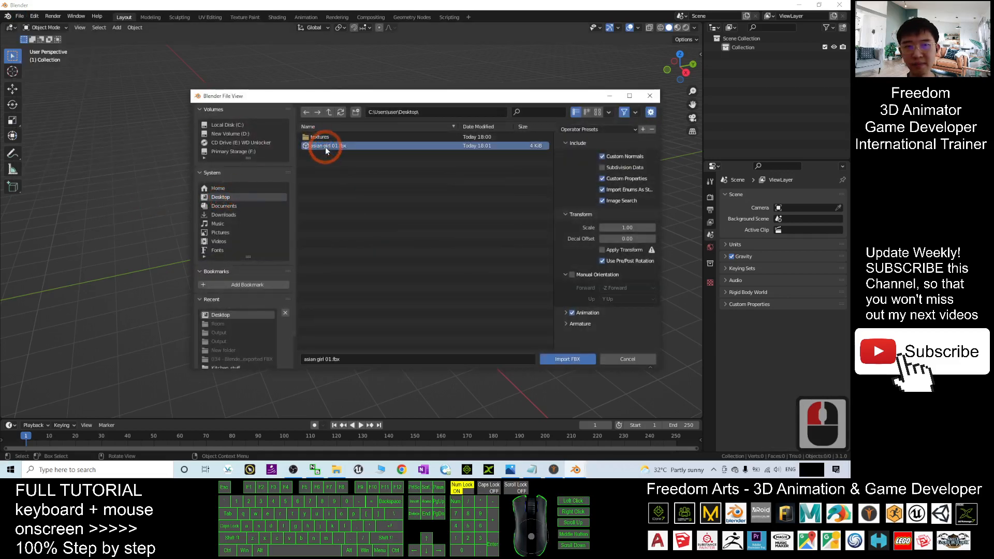
click(566, 359)
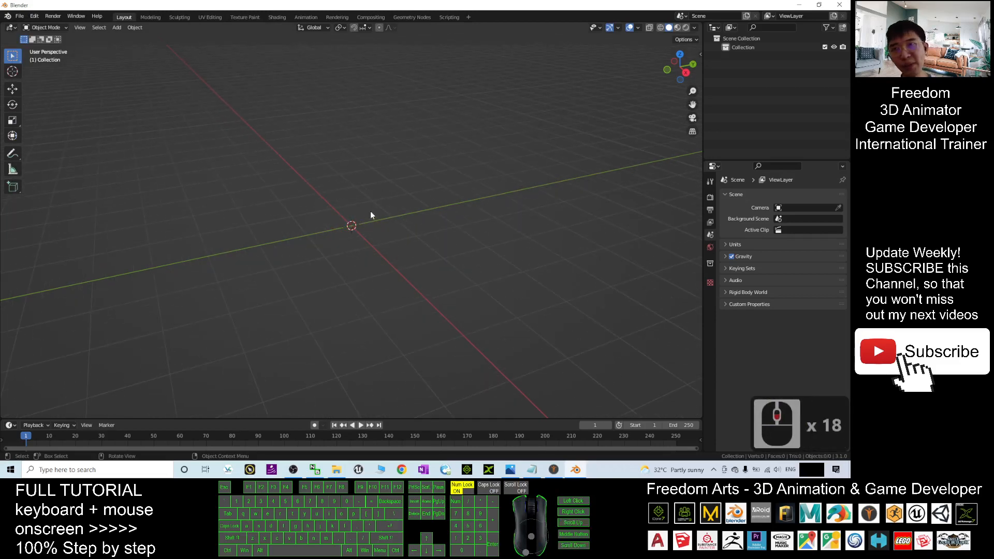
Switch to MakeHuman, re-export asian girl 01.fbx to the Desktop, and return to Blender.
click(552, 470)
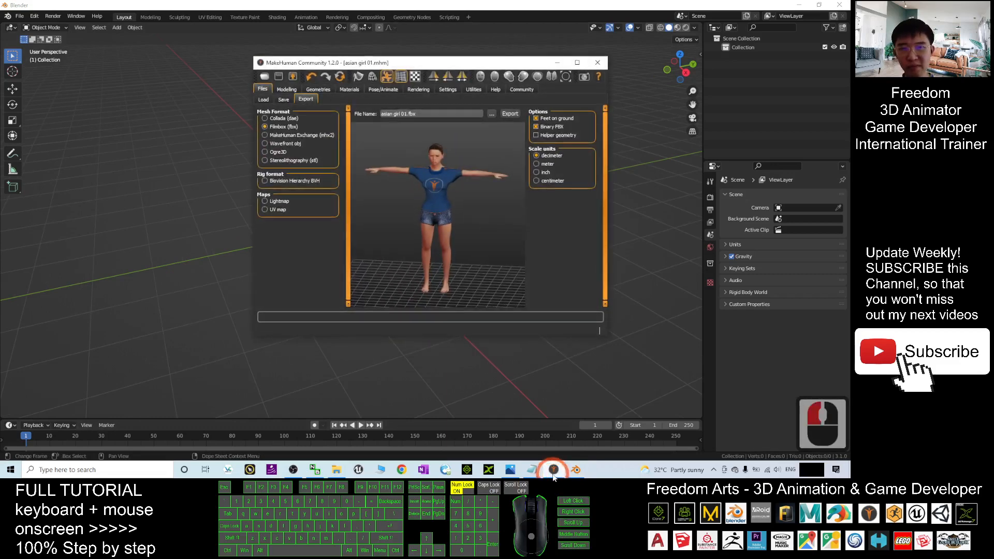
click(510, 113)
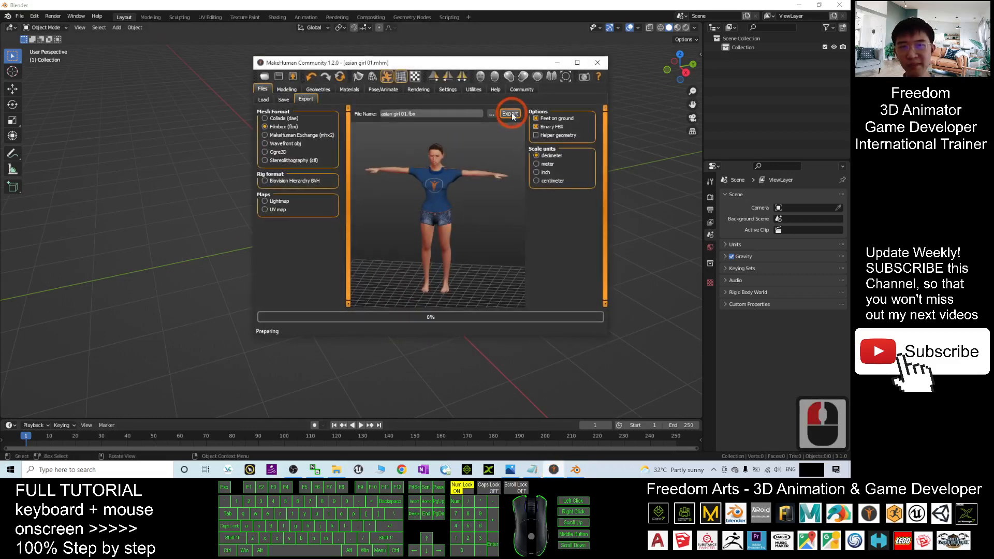
click(510, 114)
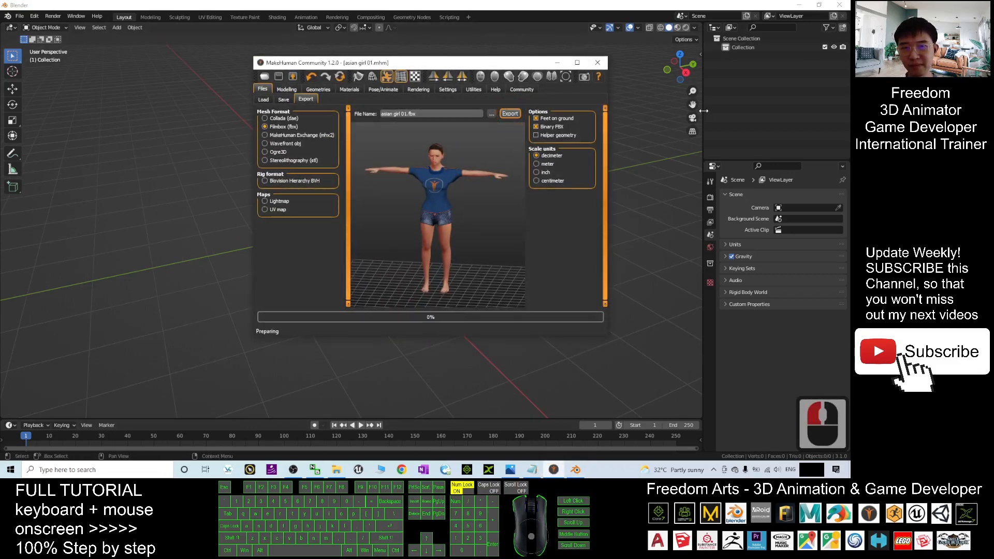
click(509, 112)
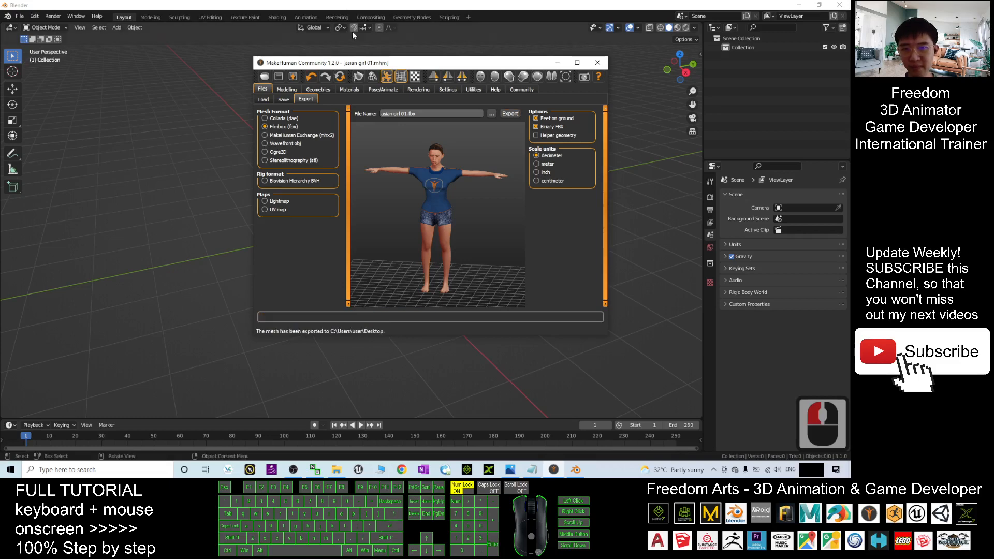
click(19, 15)
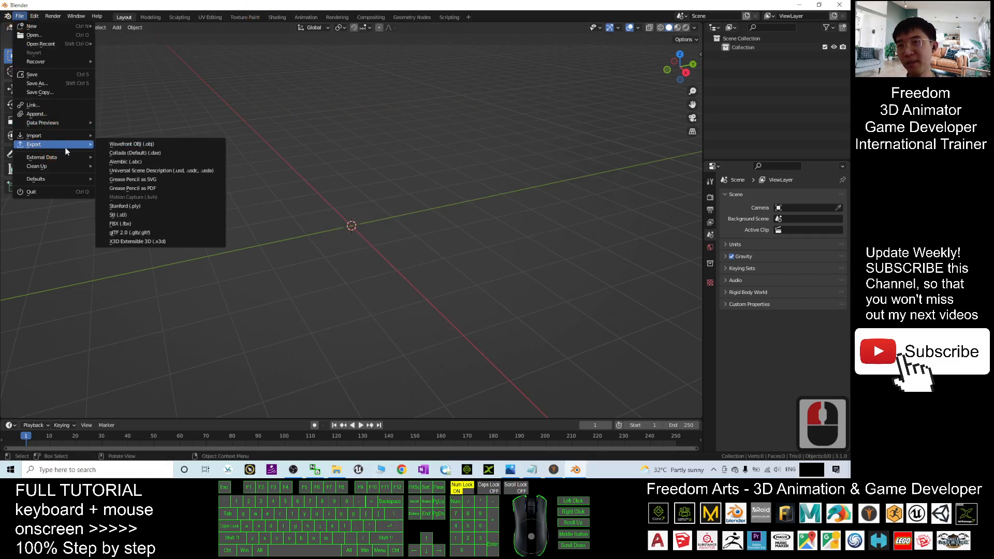
Import asian girl 01.fbx from the Desktop into the Blender scene as Game_engine.
click(300, 261)
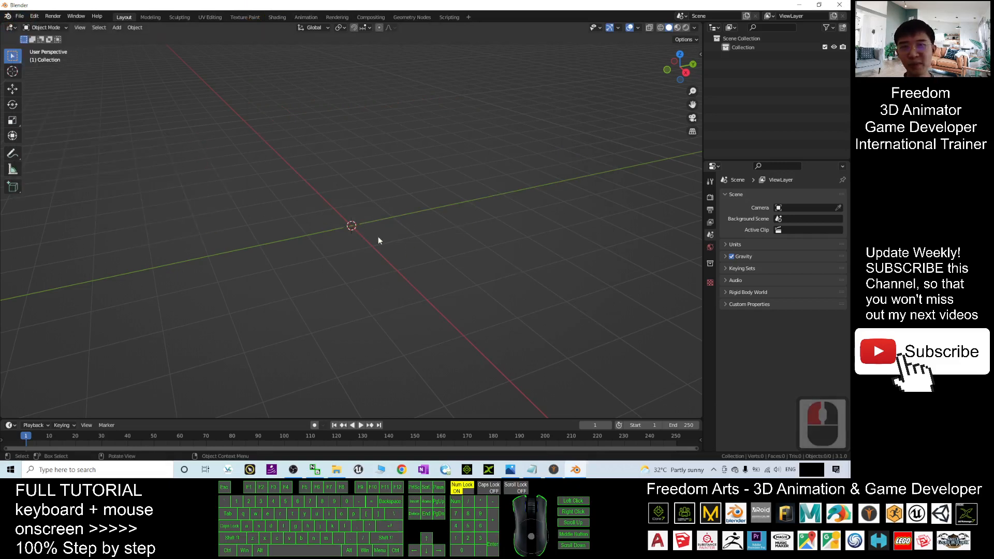
click(18, 16)
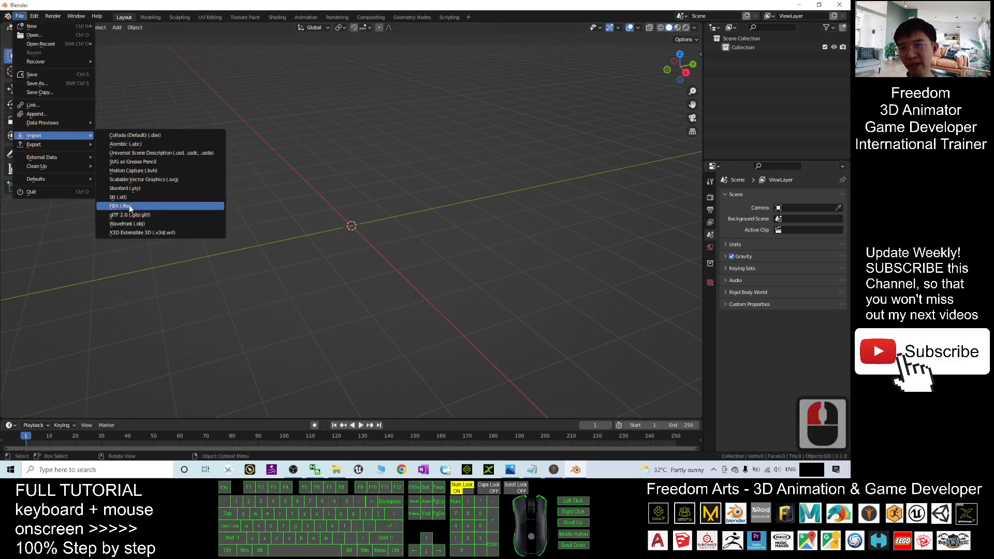
click(118, 205)
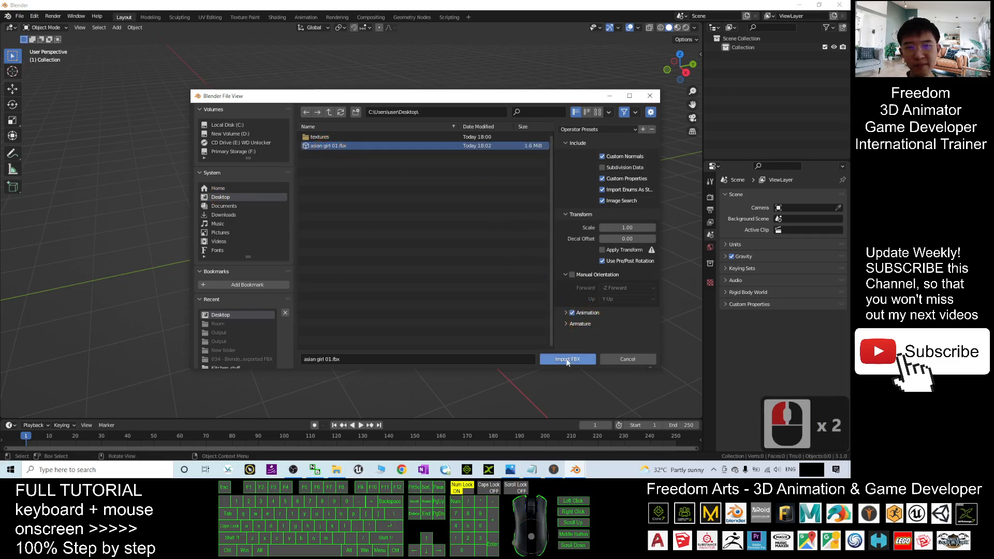
click(567, 359)
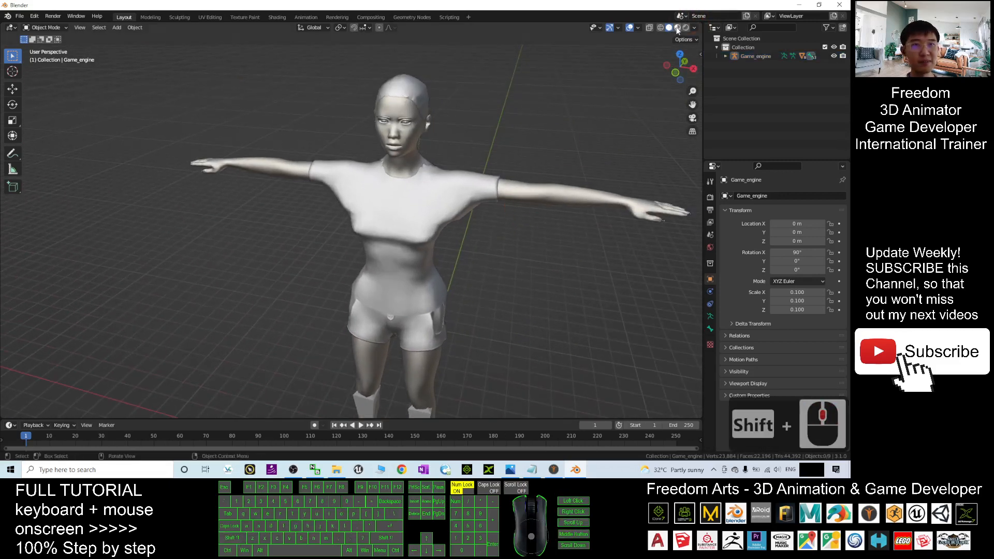
Switch viewport shading to show the imported avatar with its materials.
click(677, 27)
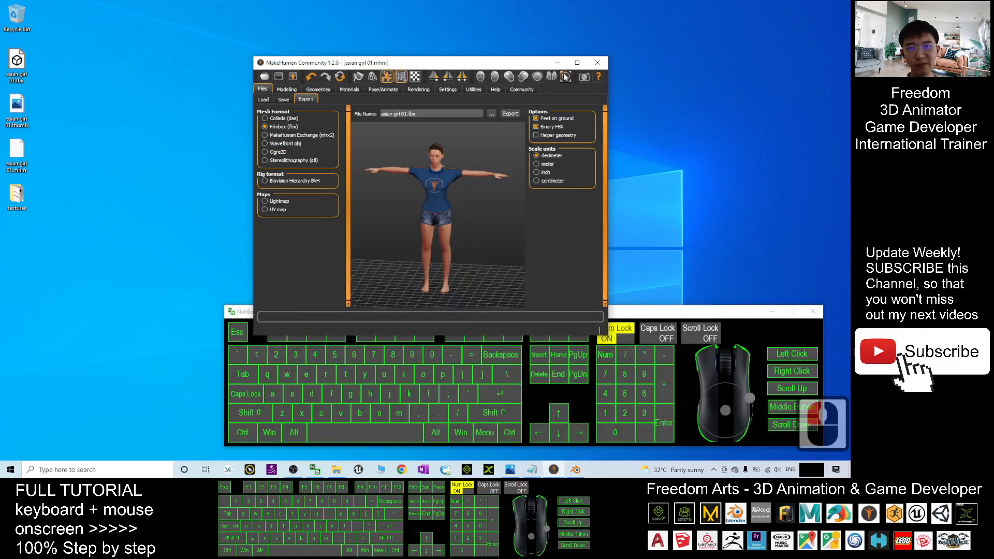
Open cover.jpg, the MakeHuman 1.2.0 to Blender 3.1 cover image, in Windows Photos.
click(577, 62)
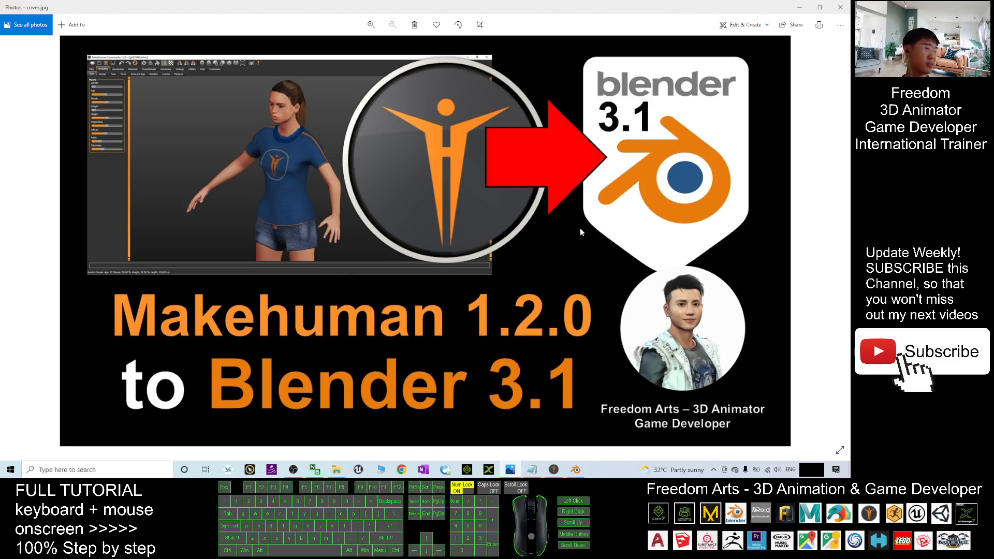
mouse_move(425, 86)
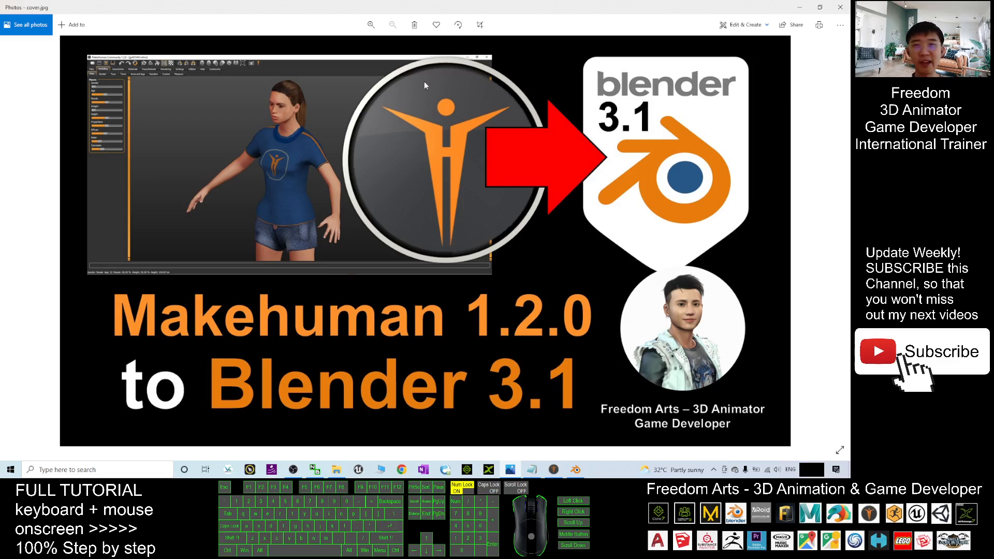
mouse_move(426, 83)
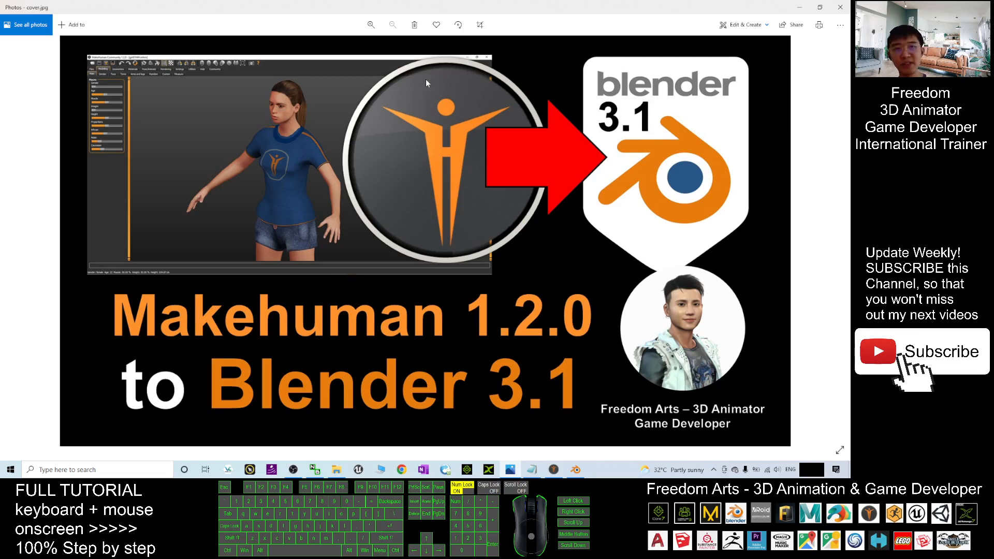
mouse_move(494, 154)
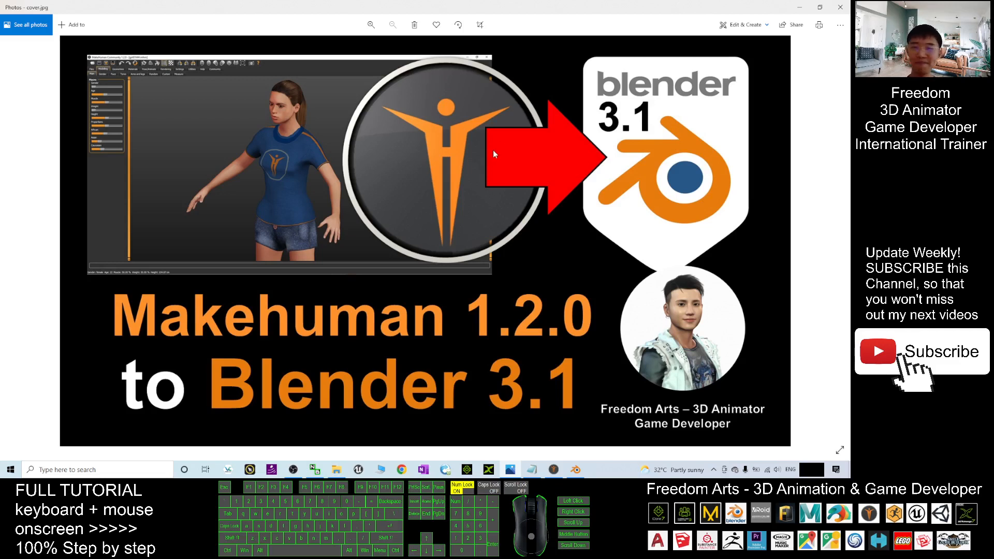
mouse_move(637, 308)
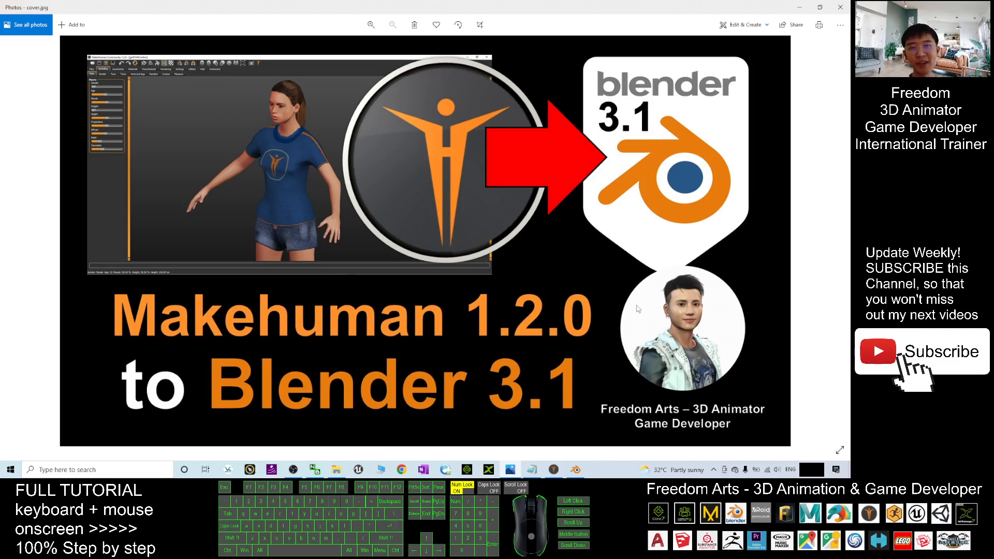